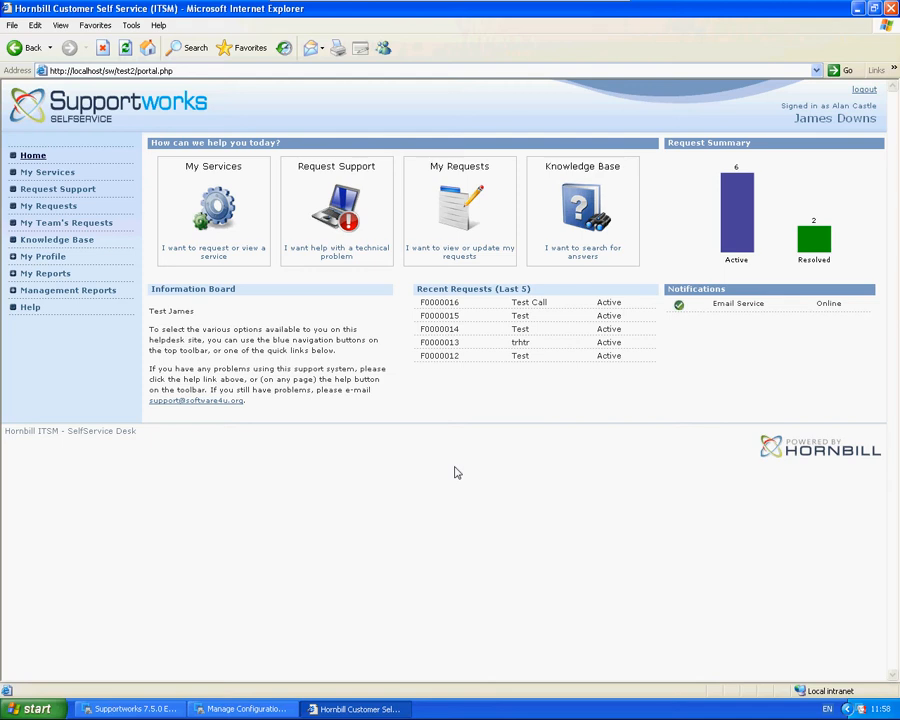
{"action": "mouse_move", "coordinate": [690, 347]}
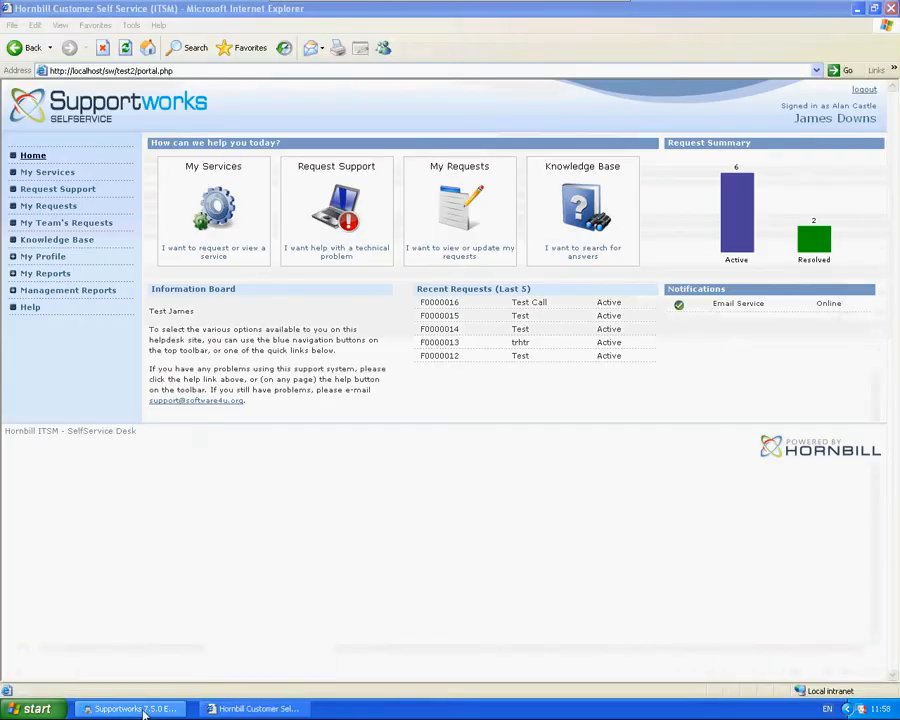
Bring the Supportworks client to the front from the taskbar
{"action": "left_click", "coordinate": [128, 708]}
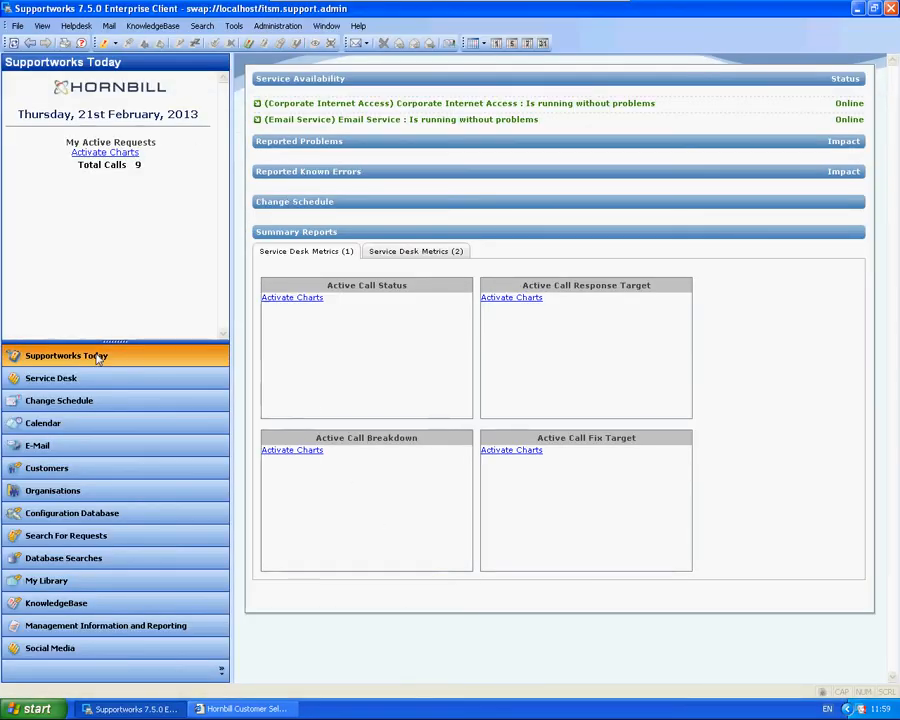
{"action": "mouse_move", "coordinate": [288, 119]}
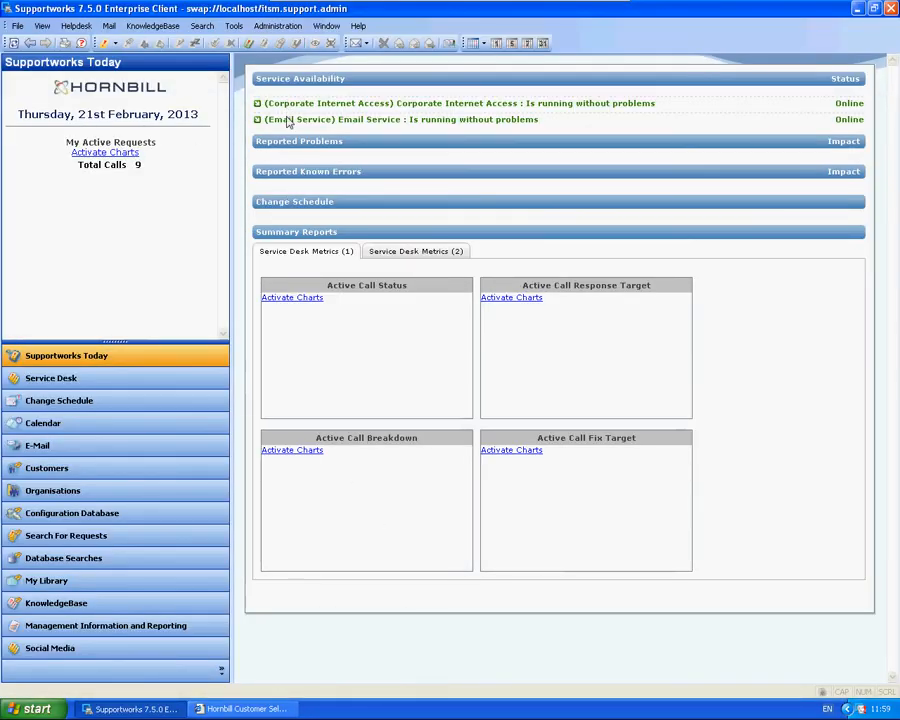
{"action": "mouse_move", "coordinate": [347, 222]}
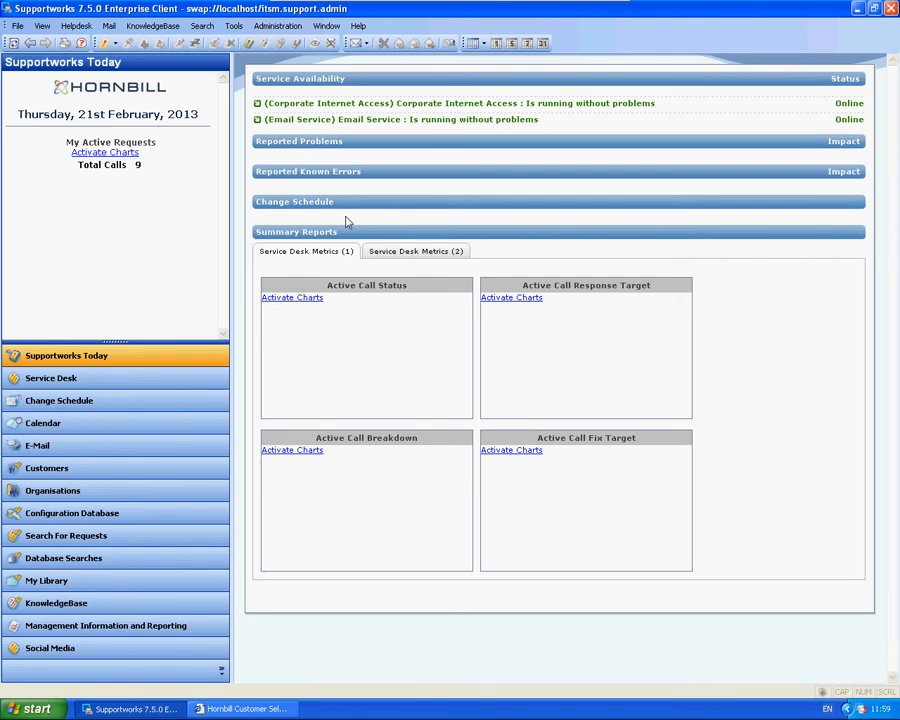
{"action": "mouse_move", "coordinate": [820, 125]}
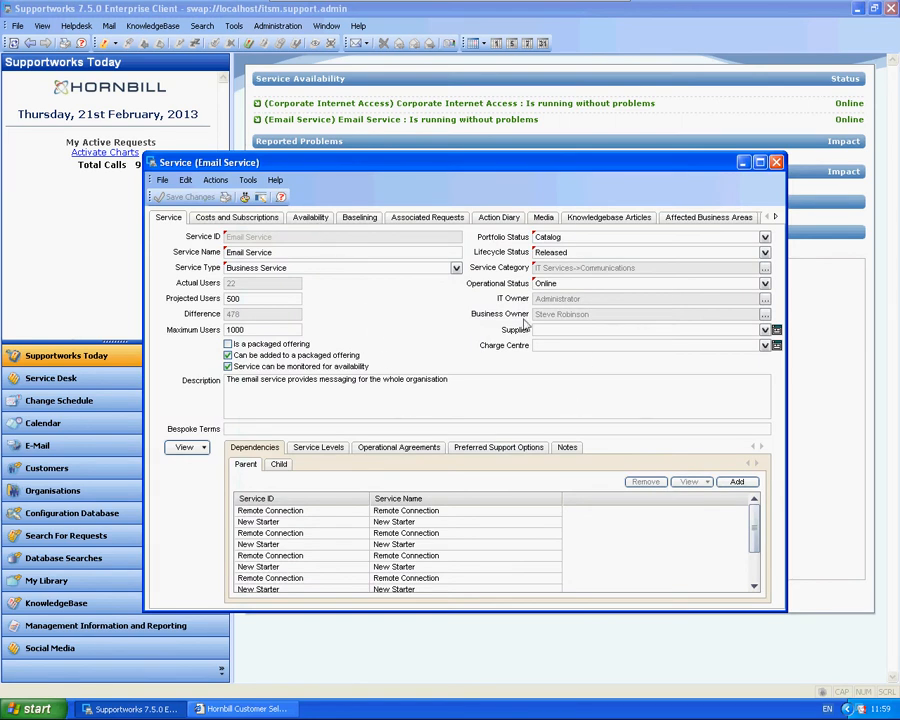
Set the Email Service operational status to Degraded and save the record
{"action": "left_click", "coordinate": [765, 283]}
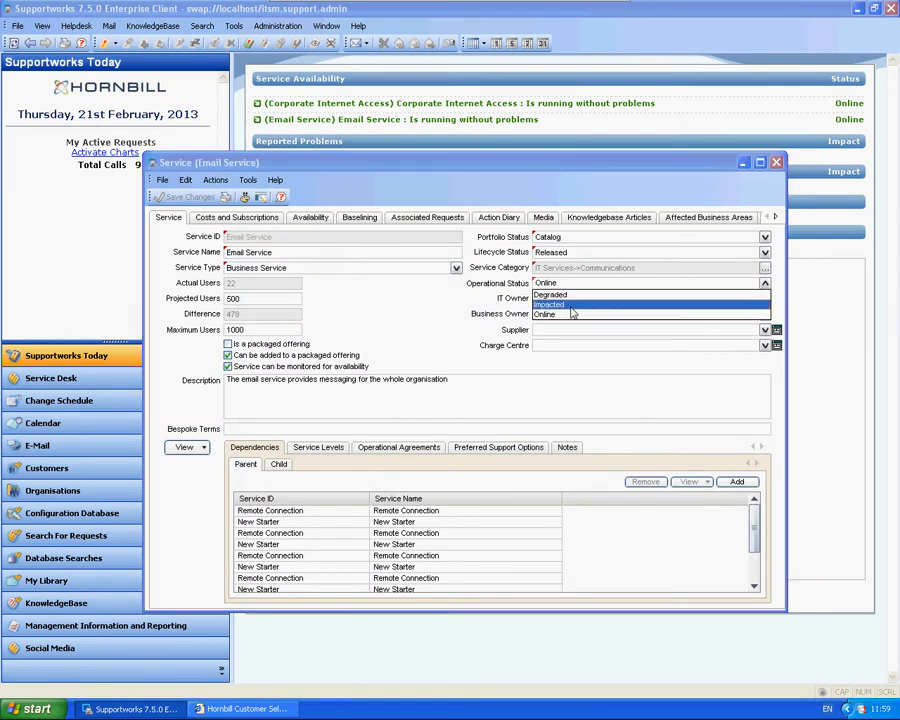
{"action": "left_click", "coordinate": [549, 294]}
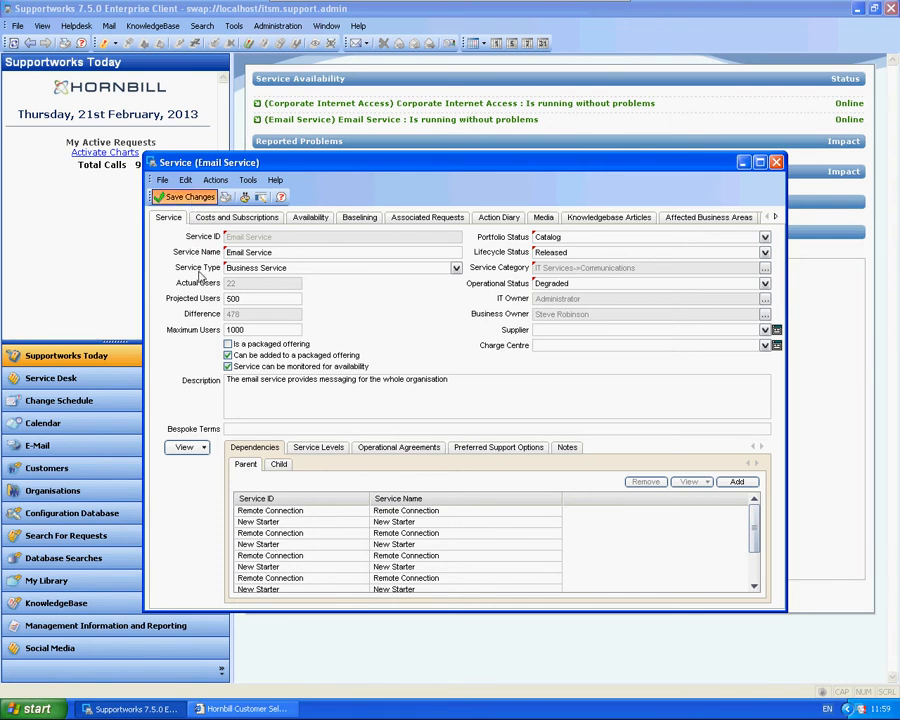
{"action": "left_click", "coordinate": [776, 161]}
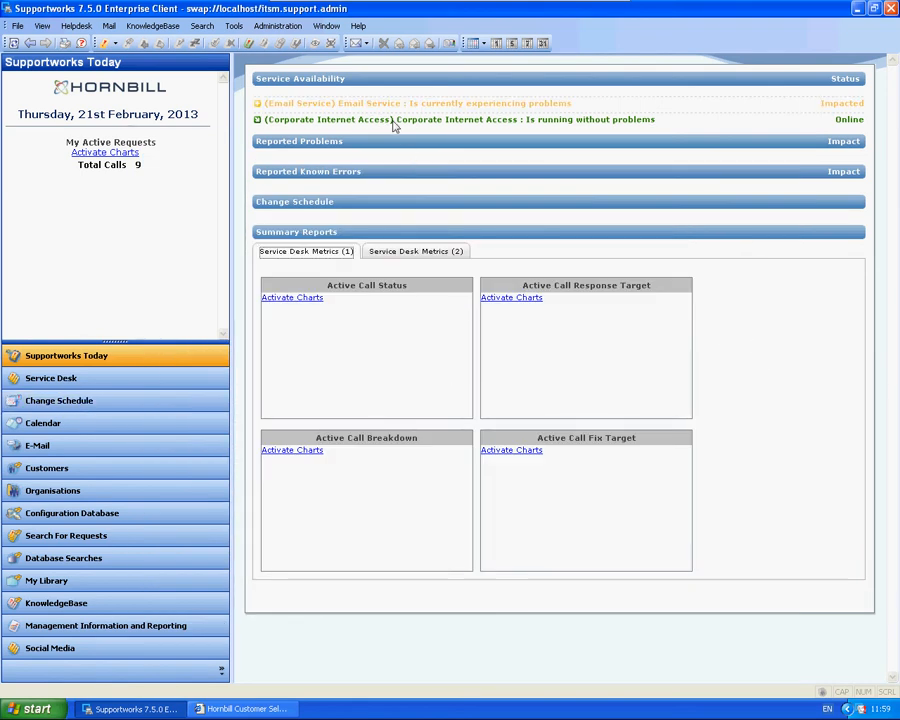
{"action": "mouse_move", "coordinate": [318, 108]}
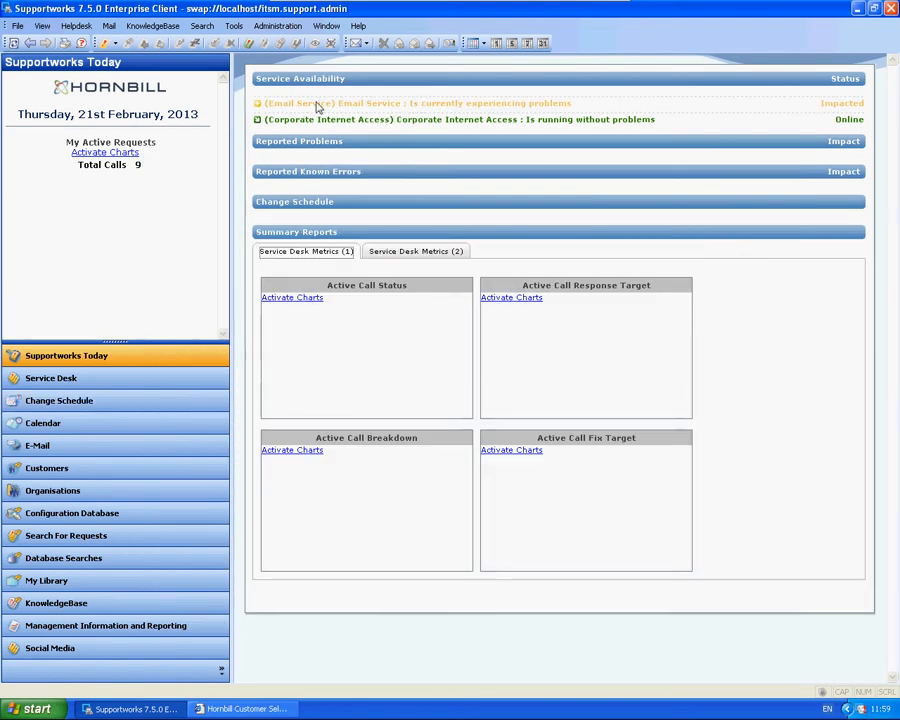
{"action": "mouse_move", "coordinate": [783, 111]}
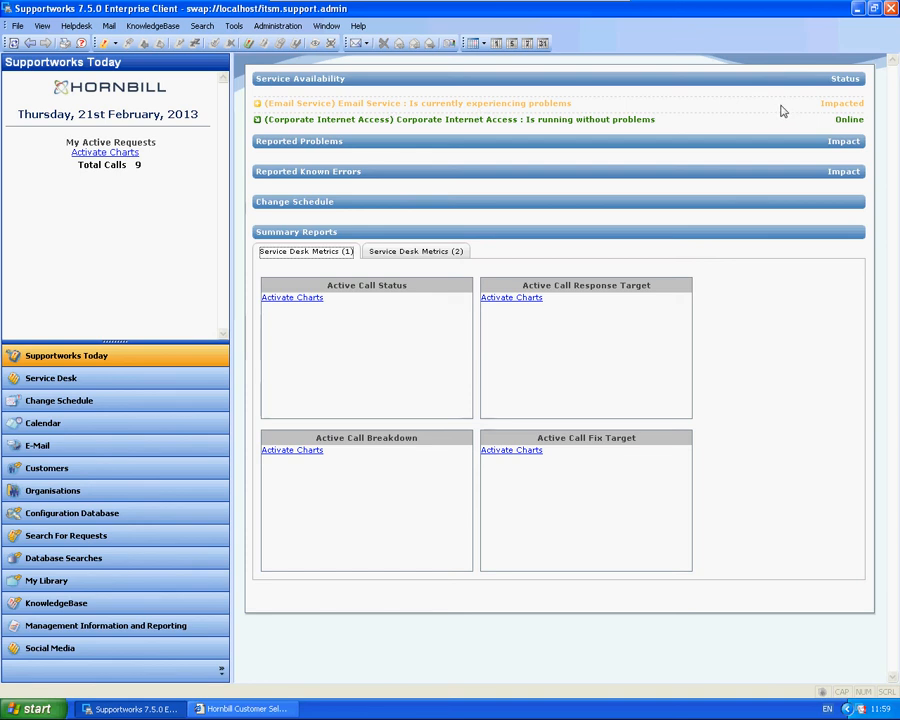
{"action": "mouse_move", "coordinate": [398, 114]}
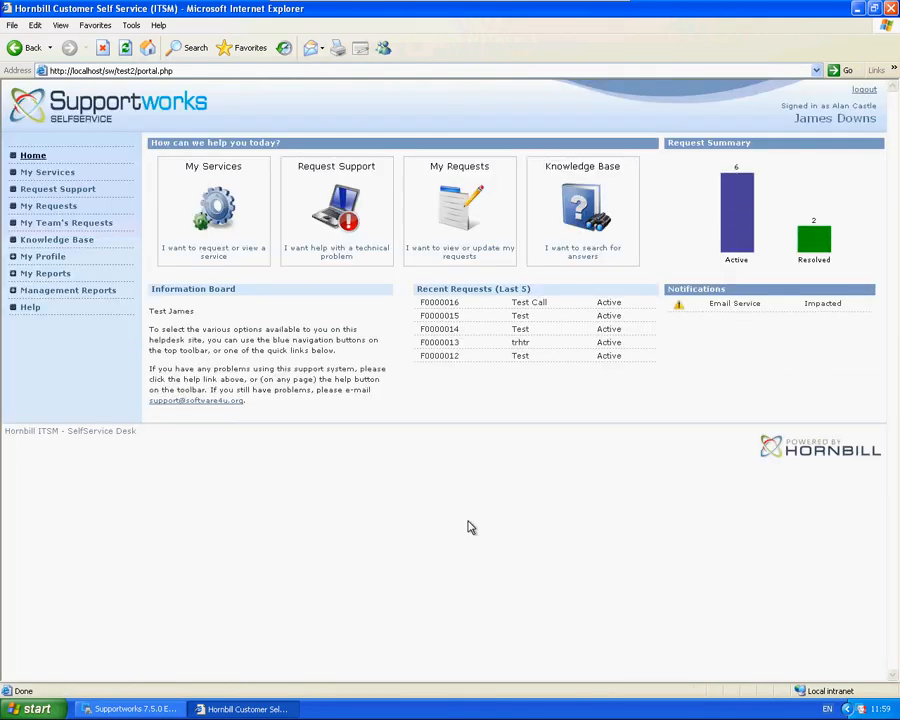
{"action": "mouse_move", "coordinate": [831, 316]}
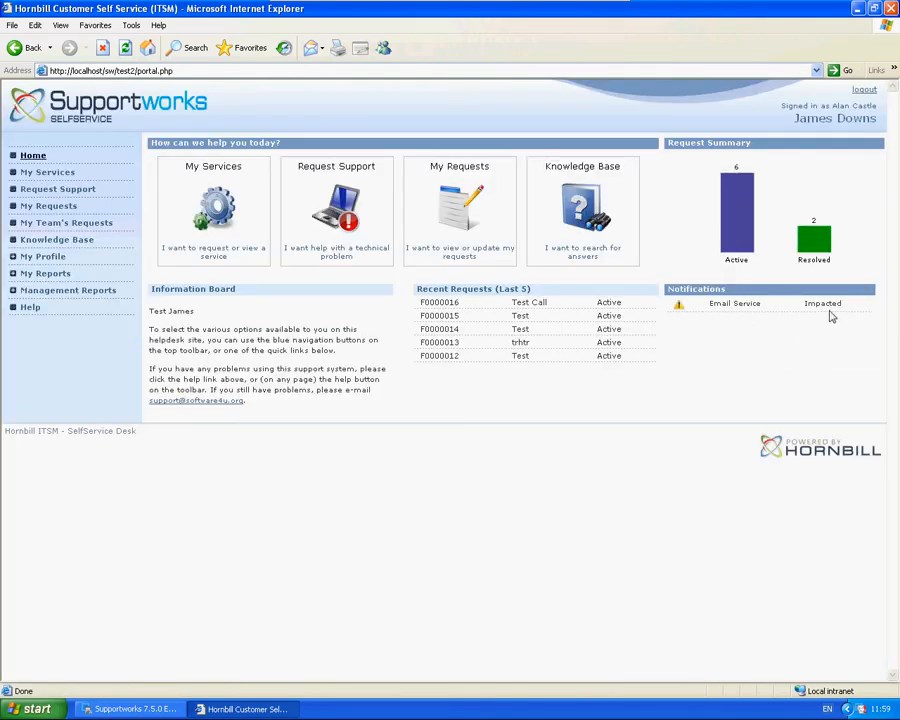
{"action": "mouse_move", "coordinate": [728, 312]}
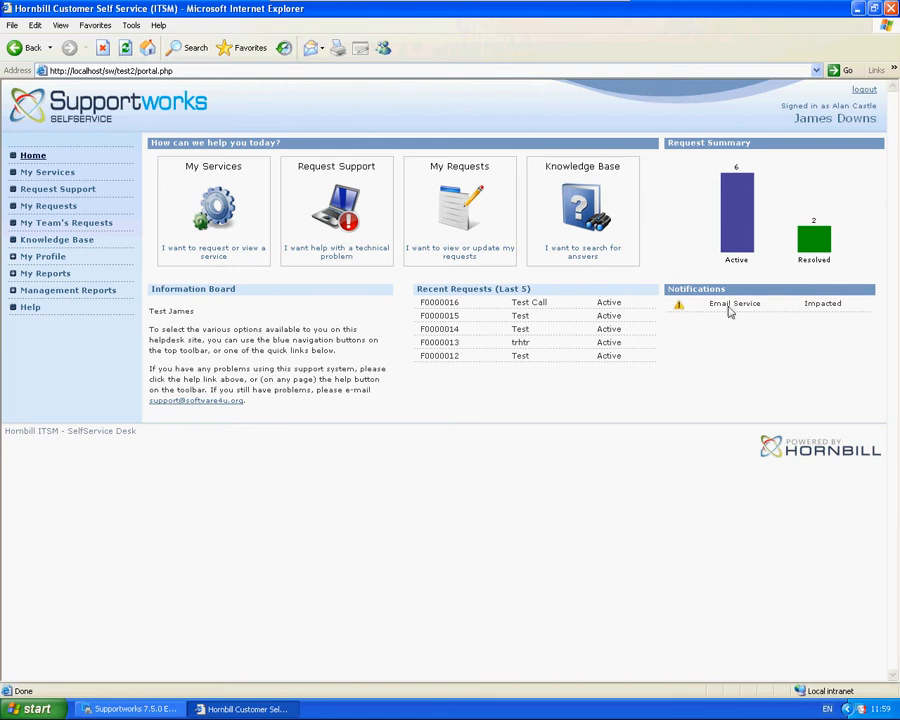
{"action": "mouse_move", "coordinate": [130, 709]}
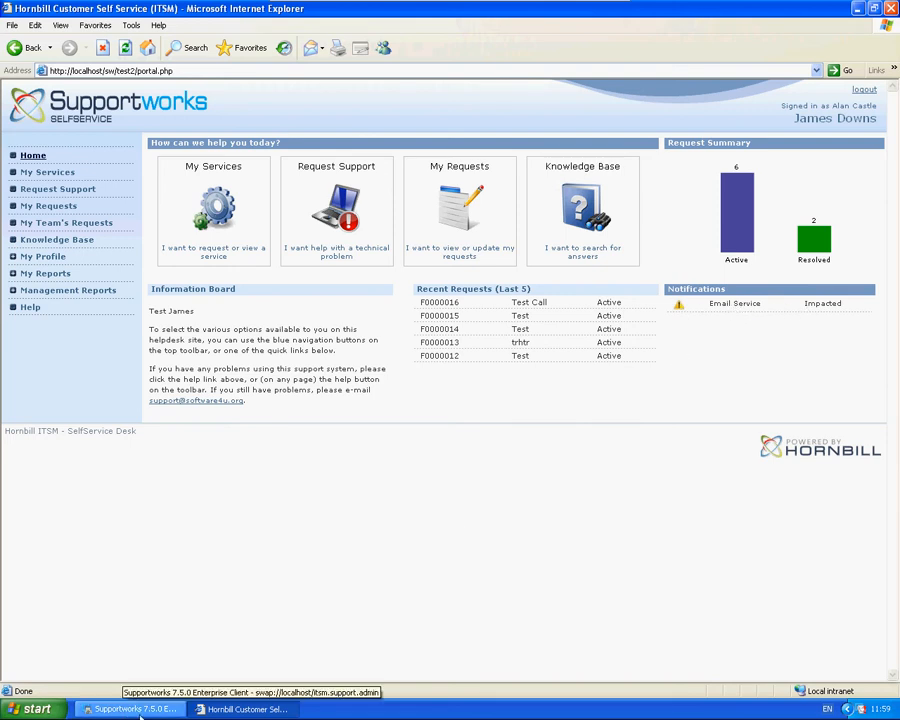
Return to the Supportworks client after checking Email Service shows Impacted on the portal
{"action": "left_click", "coordinate": [130, 709]}
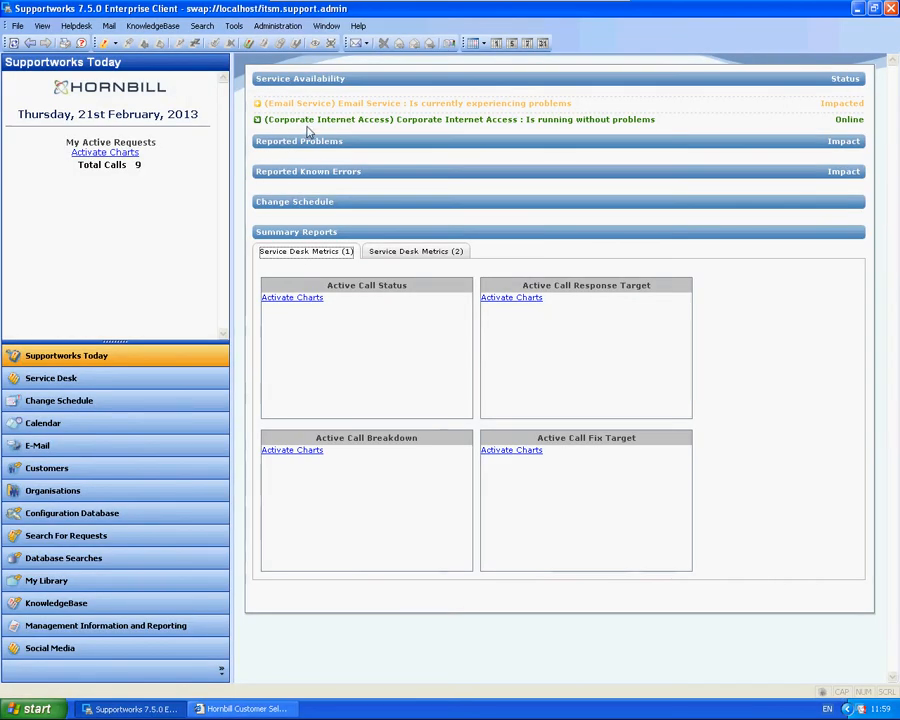
{"action": "mouse_move", "coordinate": [330, 133]}
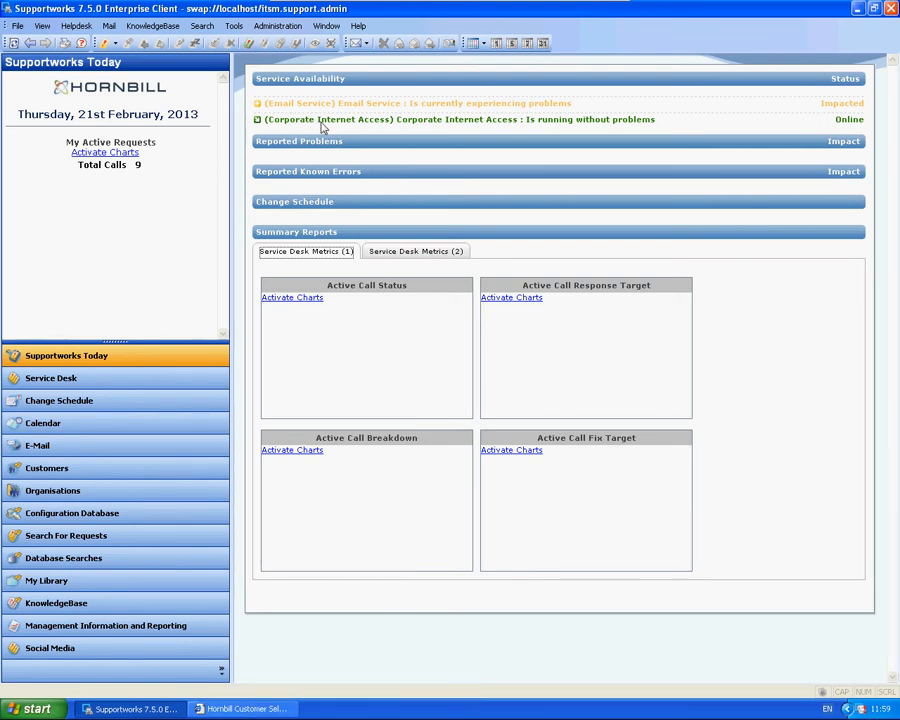
Open the Corporate Internet Access service record from the Service Availability panel
{"action": "double_click", "coordinate": [450, 119]}
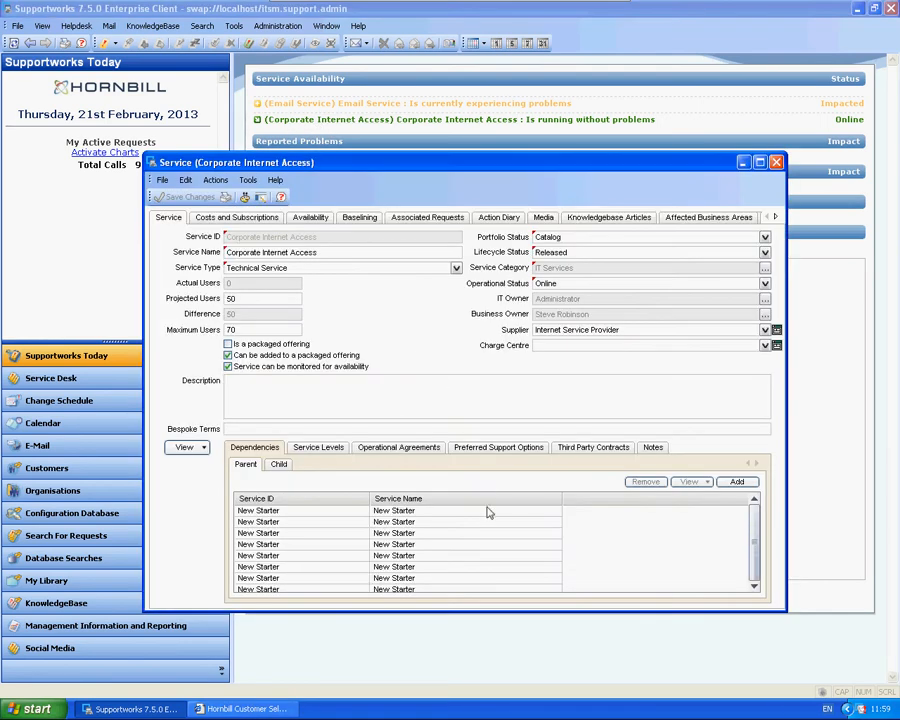
{"action": "mouse_move", "coordinate": [487, 503]}
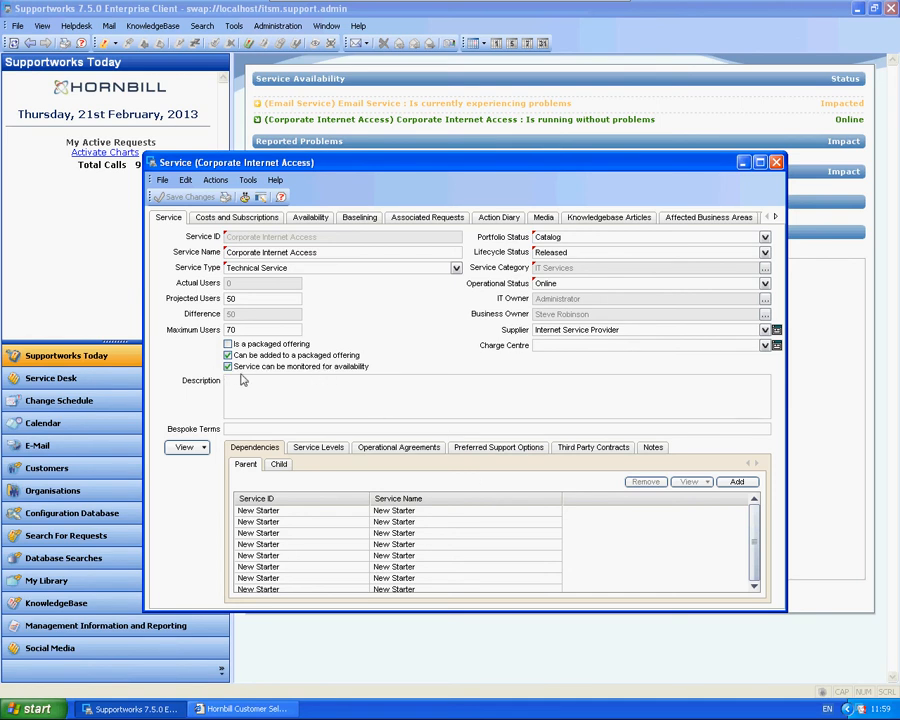
{"action": "mouse_move", "coordinate": [350, 500]}
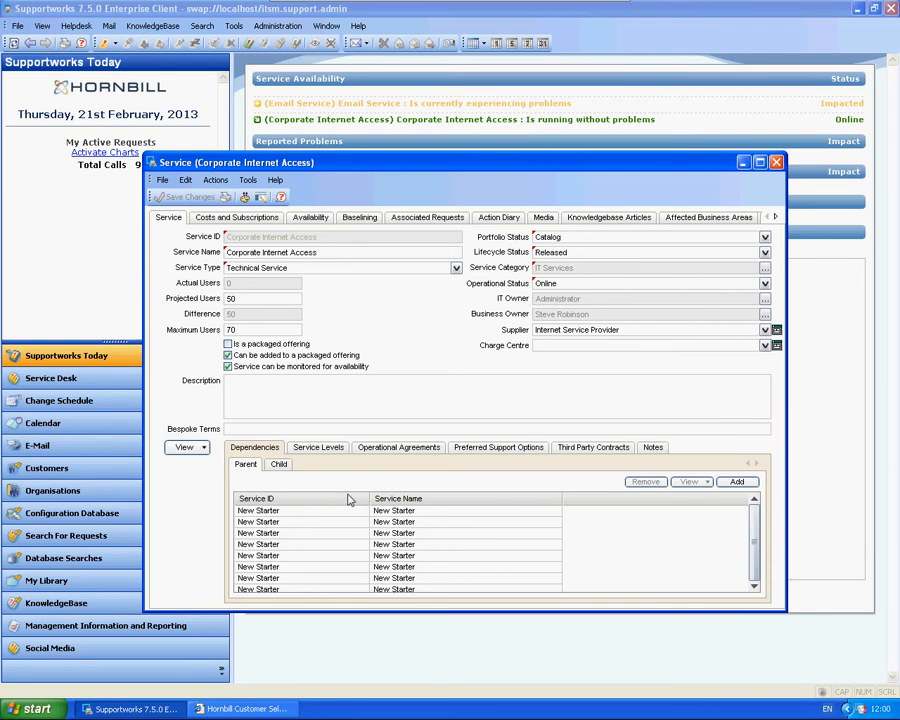
{"action": "mouse_move", "coordinate": [472, 350]}
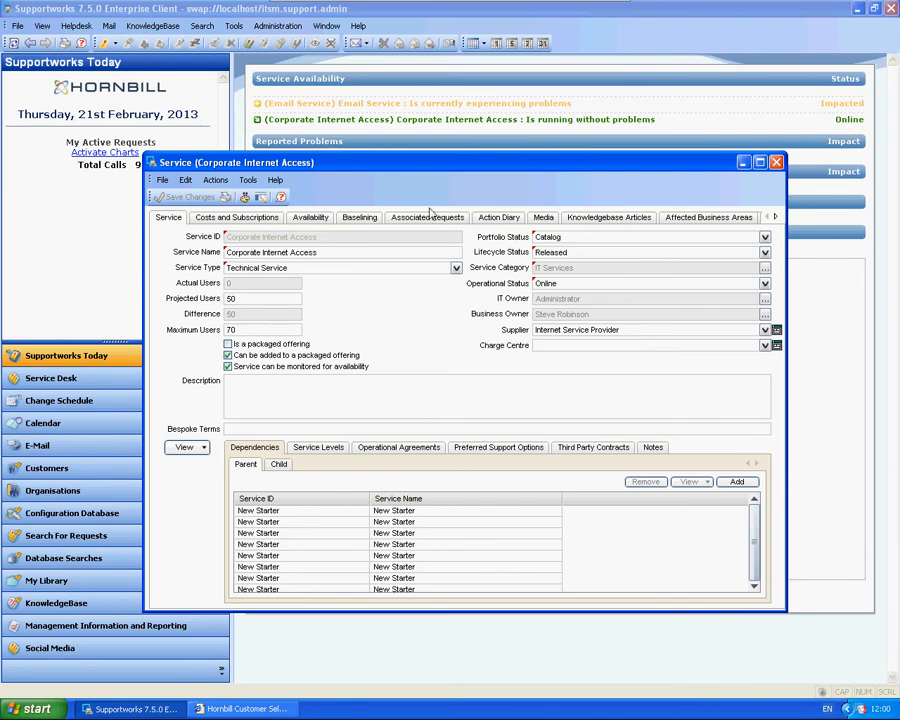
{"action": "mouse_move", "coordinate": [310, 239]}
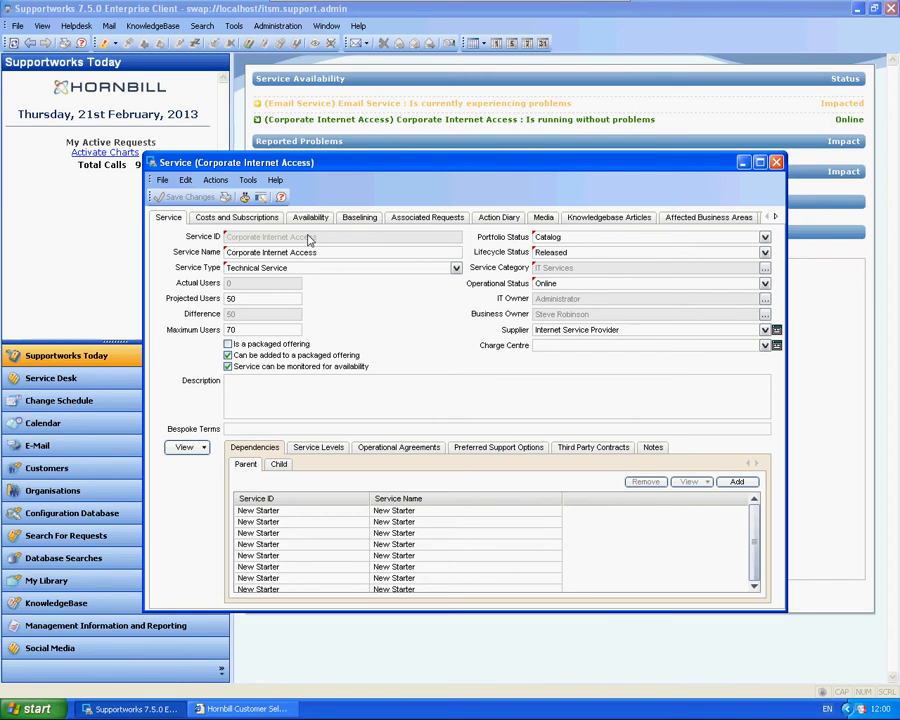
Enable the SelfService 'When available and running normally (Active)' notification for Corporate Internet Access
{"action": "left_click", "coordinate": [310, 217]}
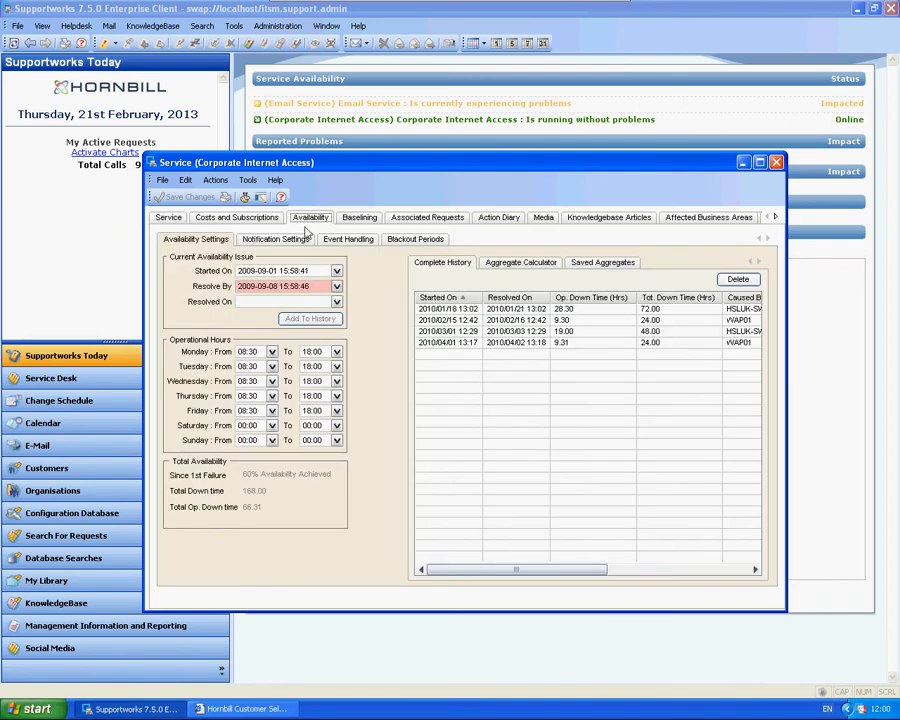
{"action": "mouse_move", "coordinate": [260, 337]}
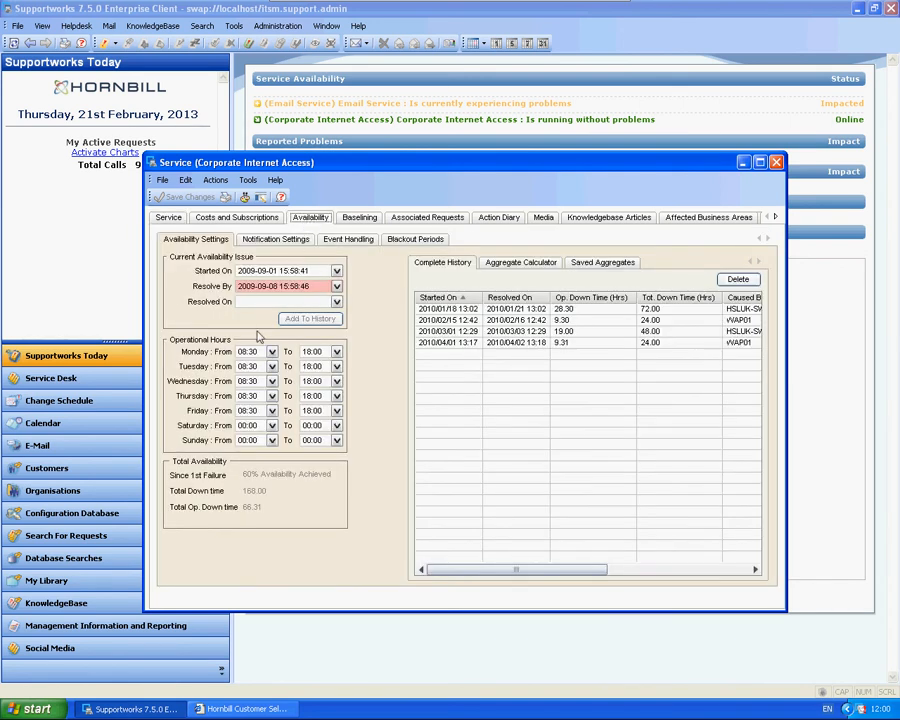
{"action": "left_click", "coordinate": [275, 239]}
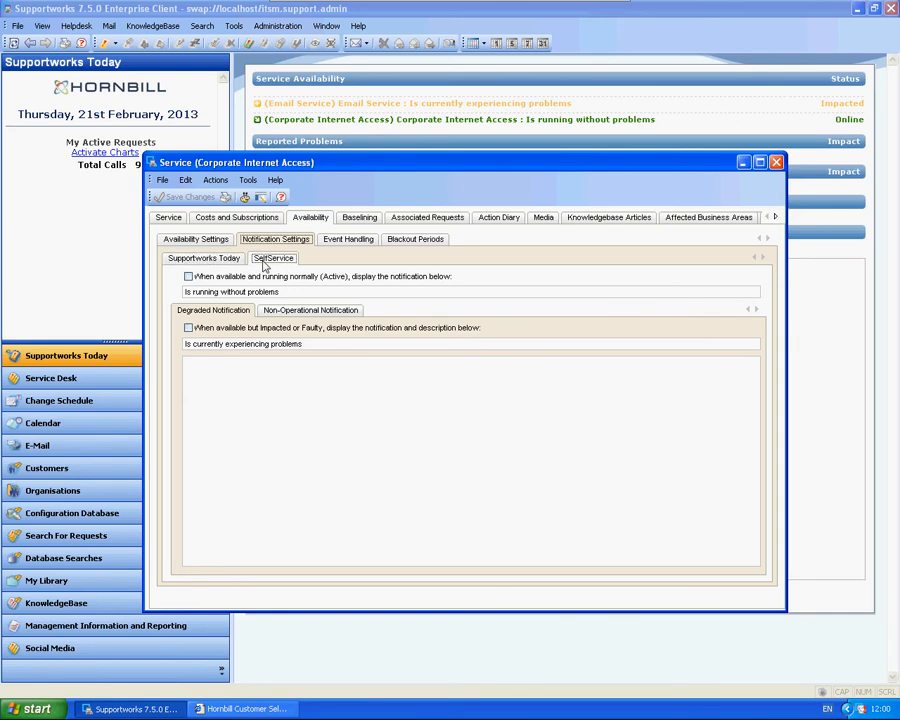
{"action": "left_click", "coordinate": [188, 276]}
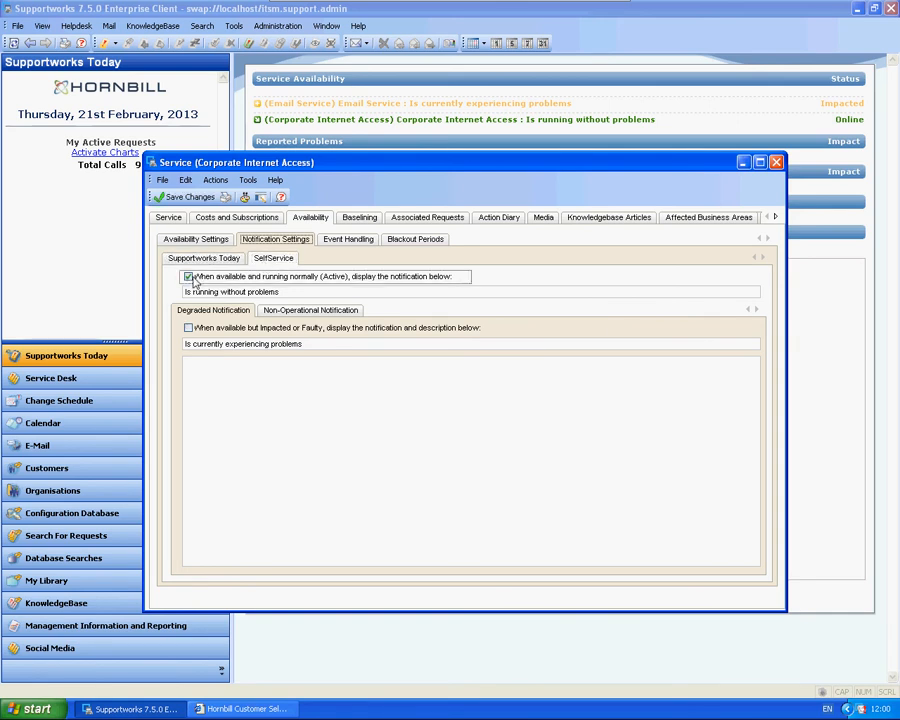
{"action": "left_click", "coordinate": [310, 310]}
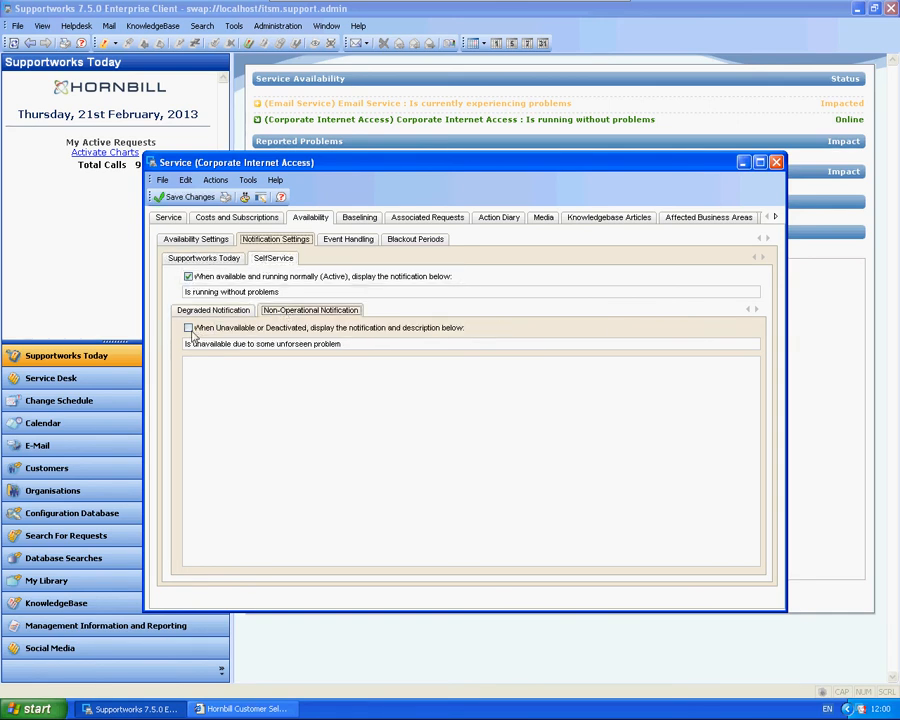
{"action": "left_click", "coordinate": [775, 162]}
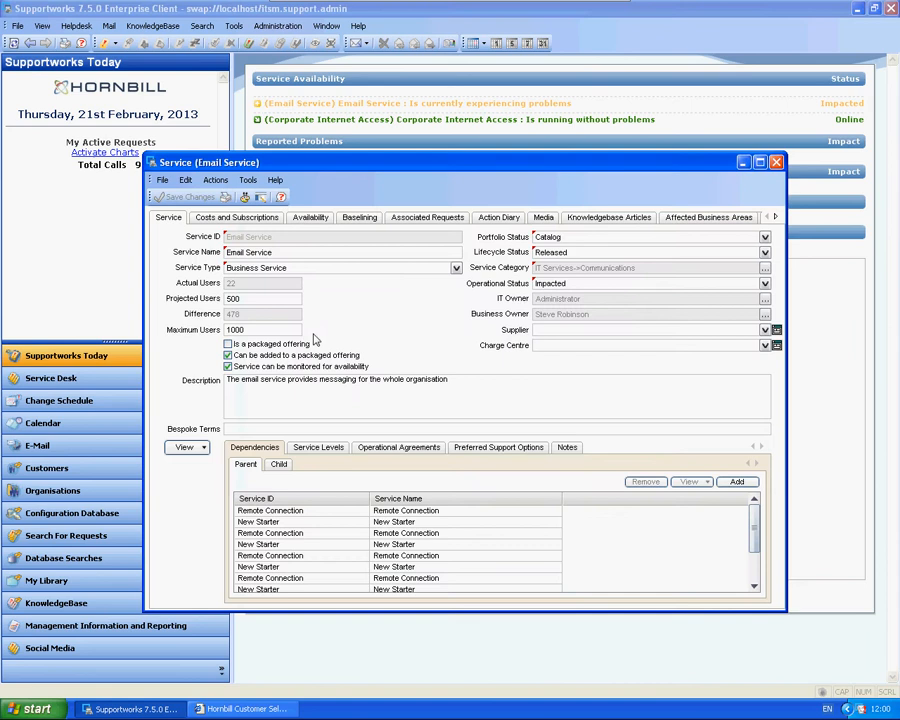
Bring the Corporate Internet Access record back in front of the Email Service record
{"action": "left_click", "coordinate": [775, 162]}
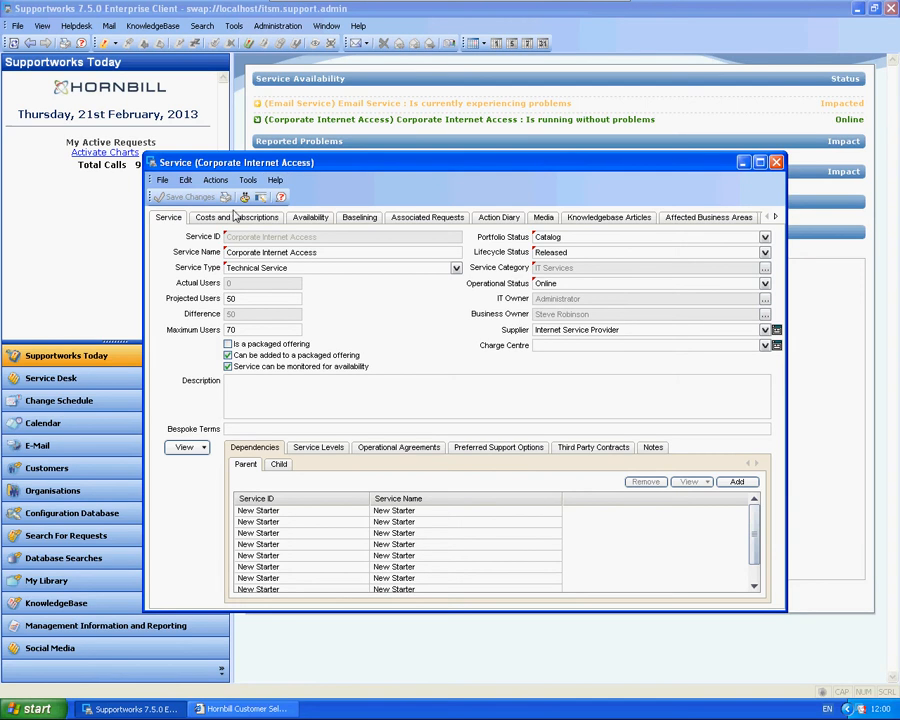
Start adding a new customer subscription under Costs and Subscriptions for Corporate Internet Access
{"action": "left_click", "coordinate": [236, 217]}
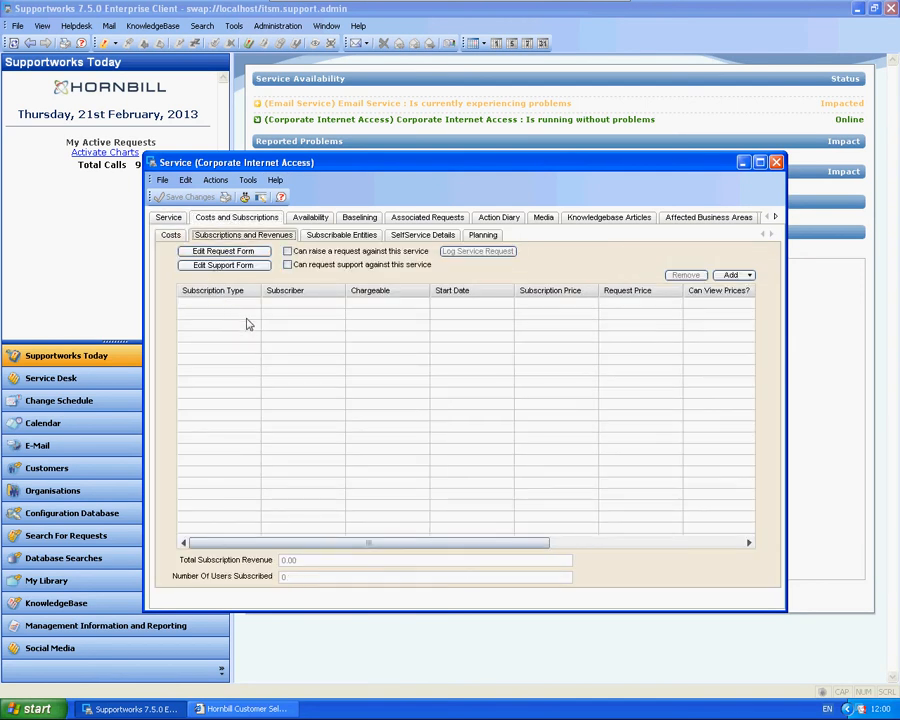
{"action": "mouse_move", "coordinate": [275, 335]}
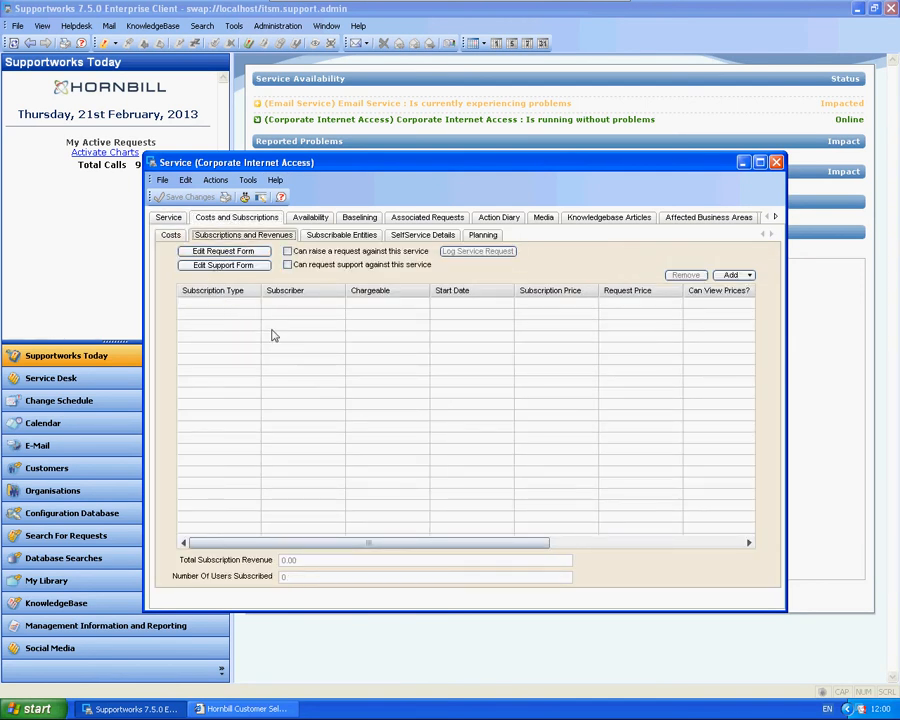
{"action": "mouse_move", "coordinate": [280, 384]}
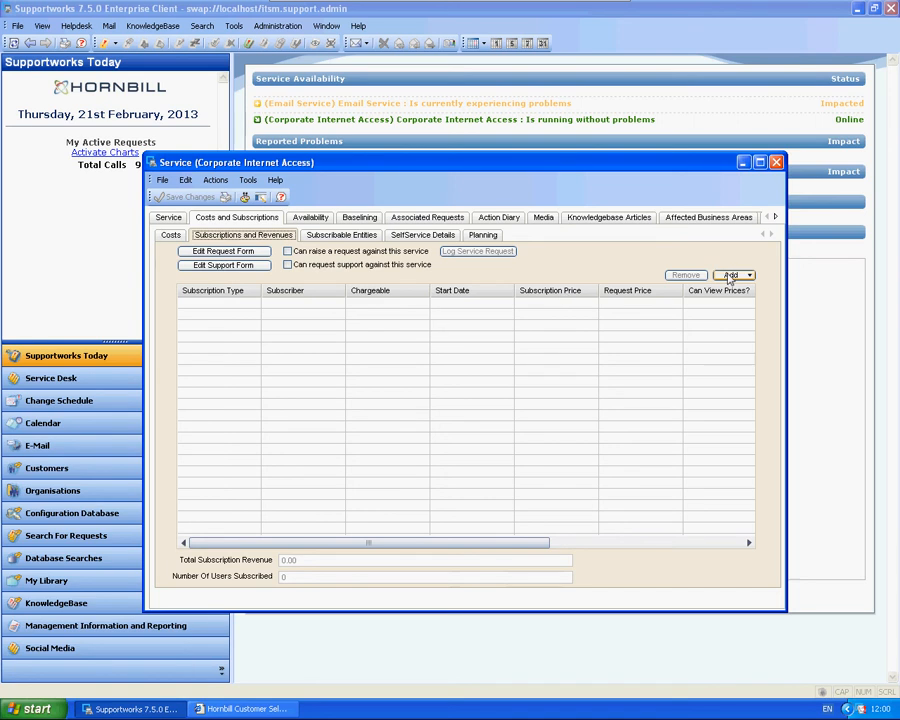
{"action": "left_click", "coordinate": [732, 274]}
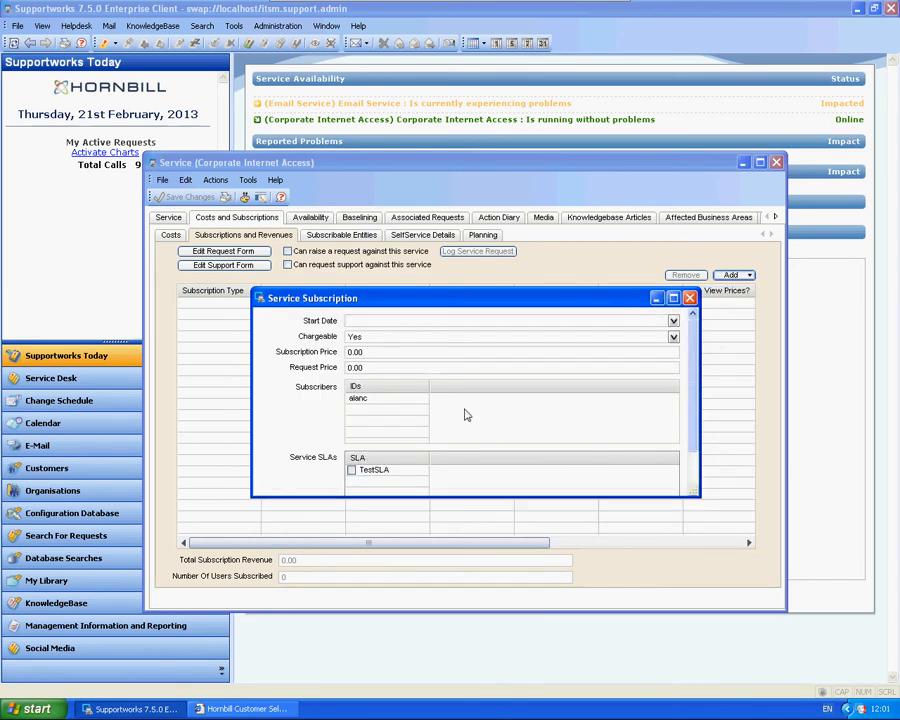
Apply Alan Castle's subscription with TestSLA, then bring the SelfService portal to the front
{"action": "left_click", "coordinate": [673, 320]}
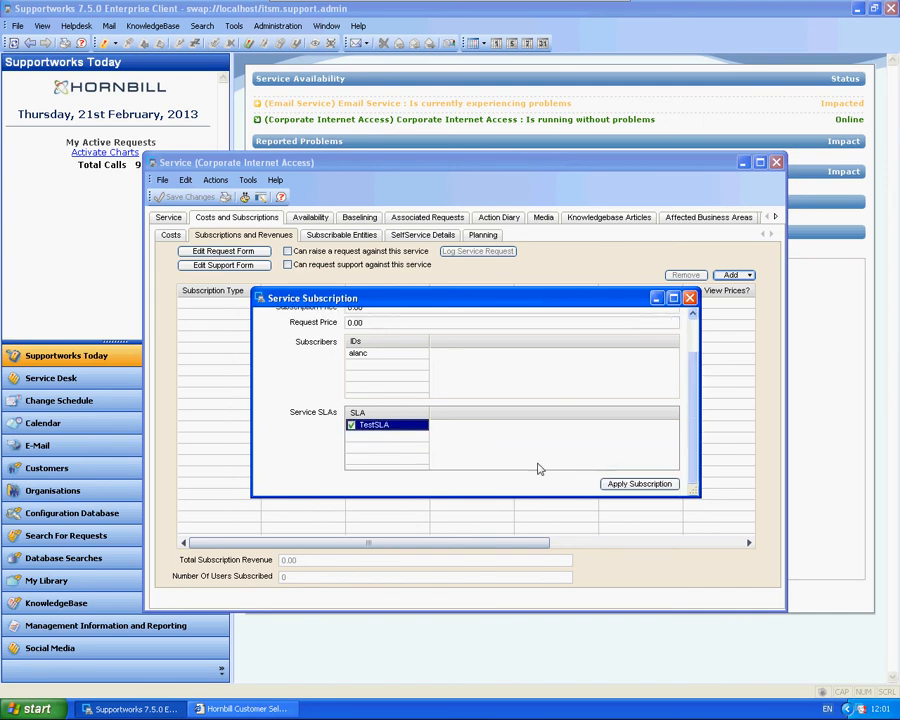
{"action": "left_click", "coordinate": [639, 483]}
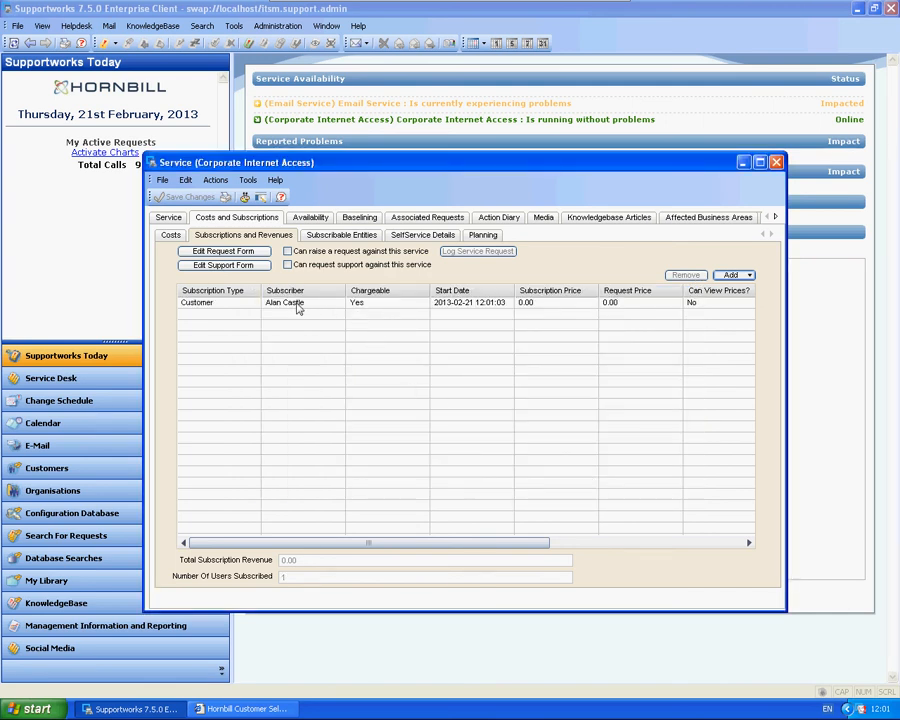
{"action": "left_click", "coordinate": [243, 709]}
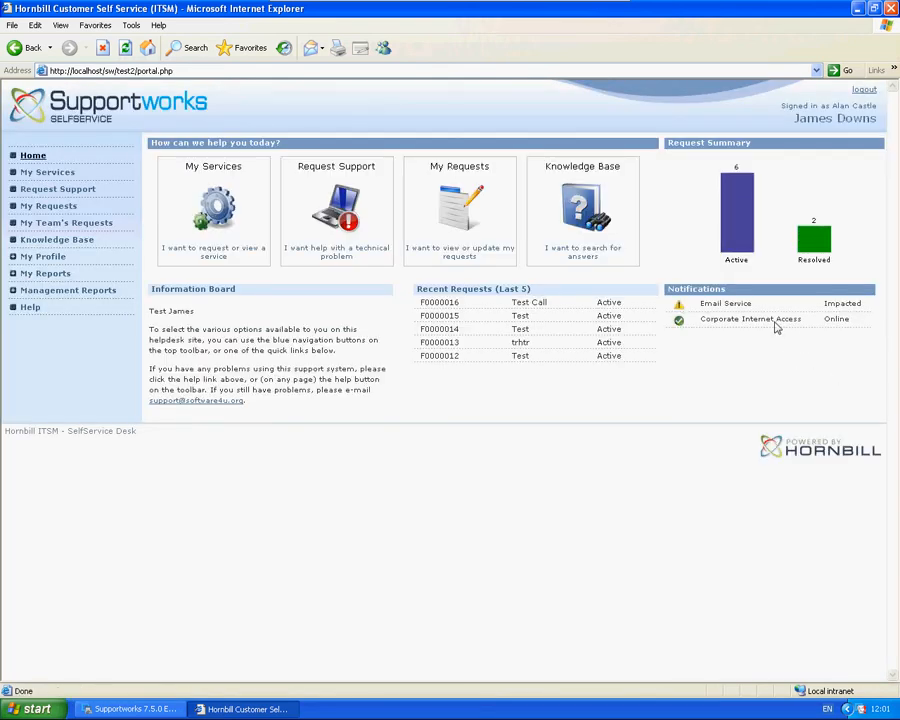
{"action": "mouse_move", "coordinate": [658, 331]}
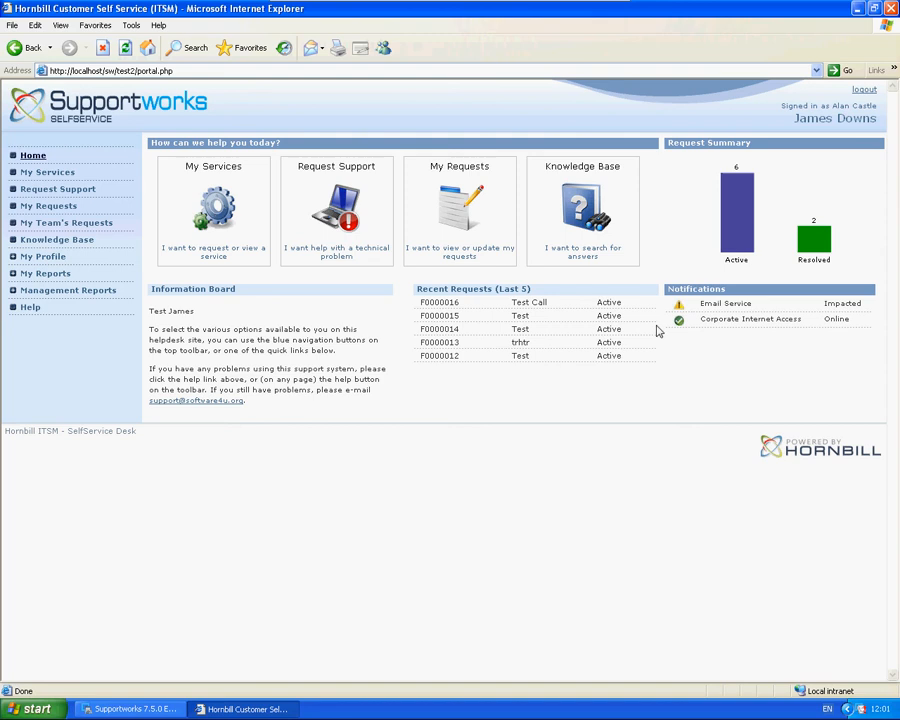
{"action": "mouse_move", "coordinate": [682, 391]}
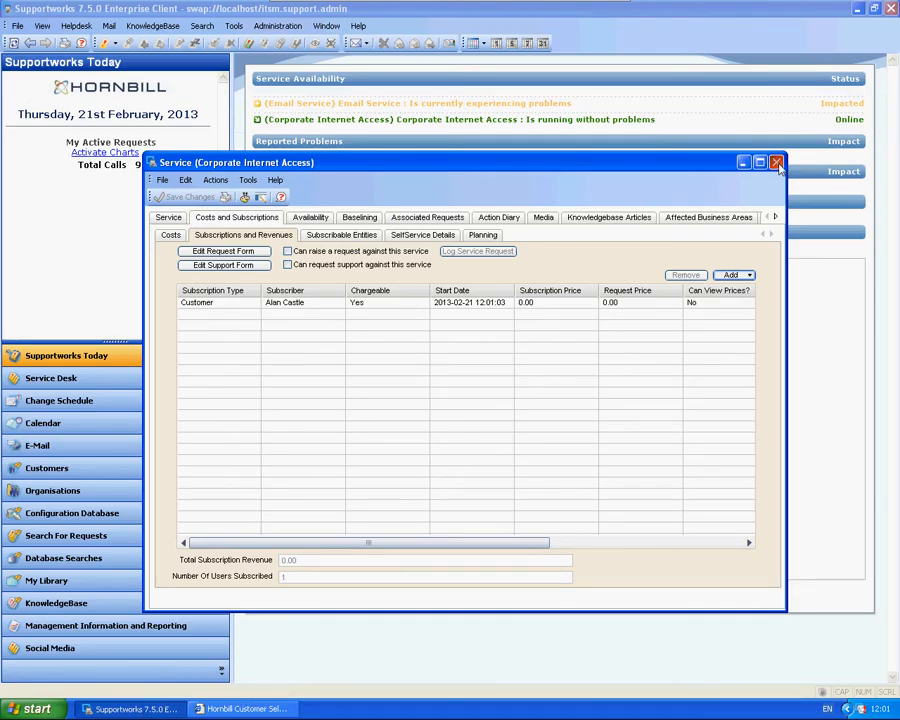
Close the Corporate Internet Access record and open Configuration Items via File > Manage CMDB
{"action": "left_click", "coordinate": [776, 162]}
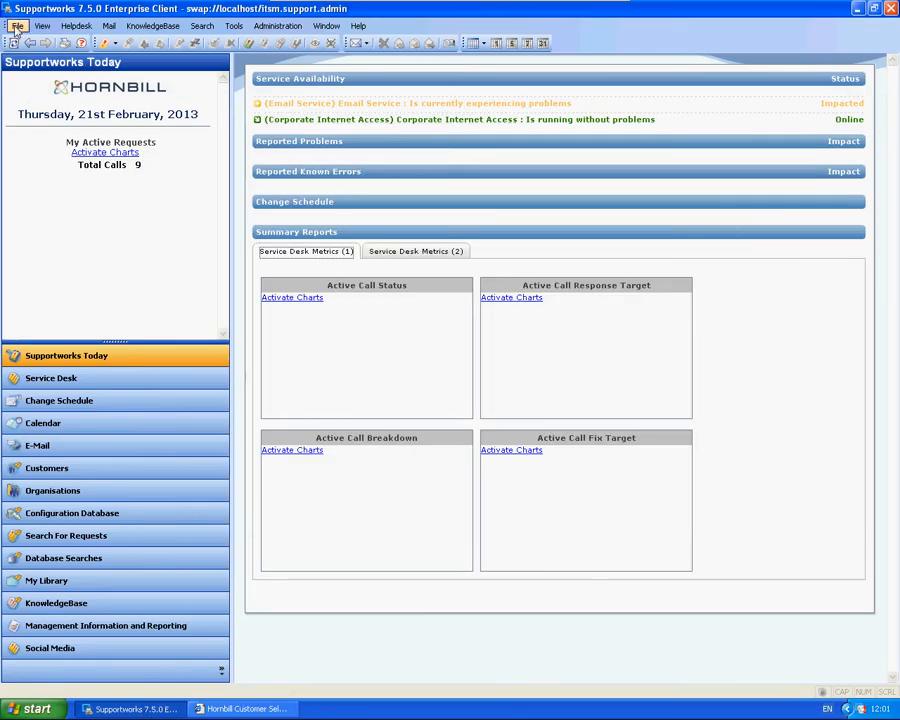
{"action": "left_click", "coordinate": [17, 25]}
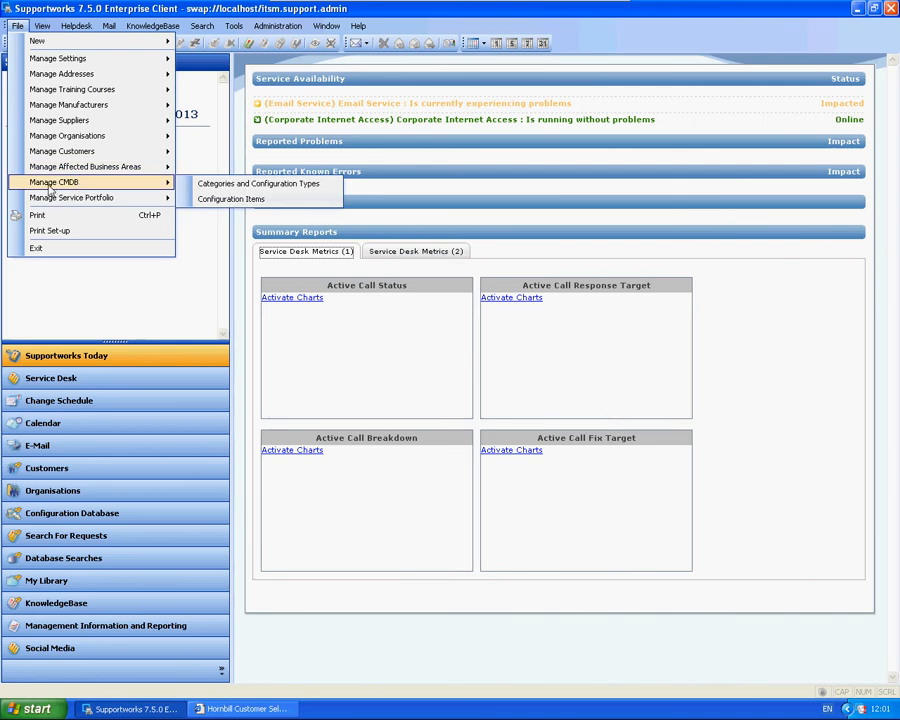
{"action": "left_click", "coordinate": [231, 199]}
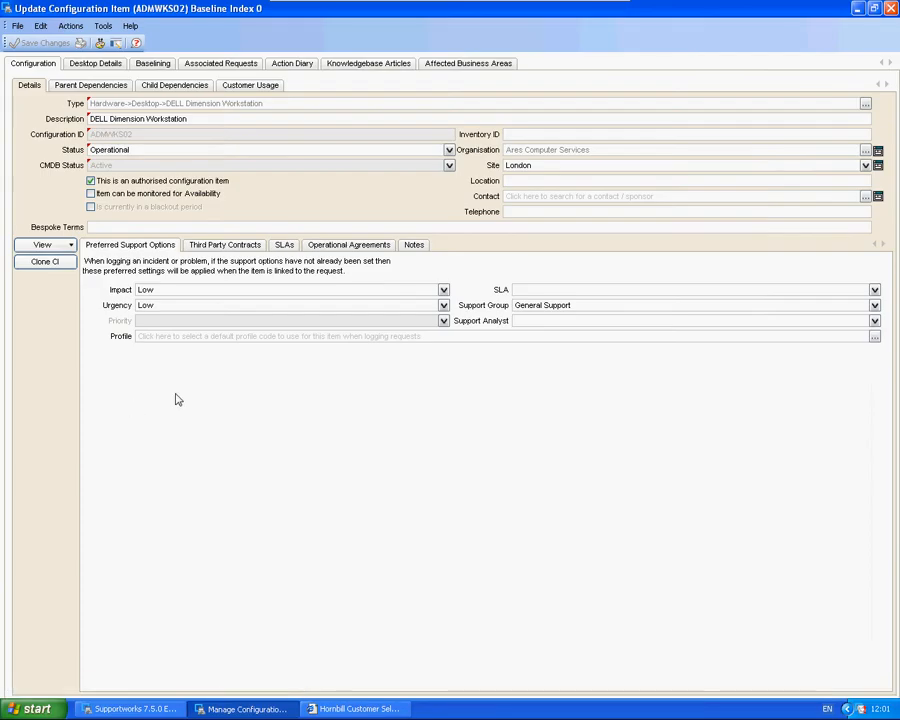
{"action": "mouse_move", "coordinate": [201, 429]}
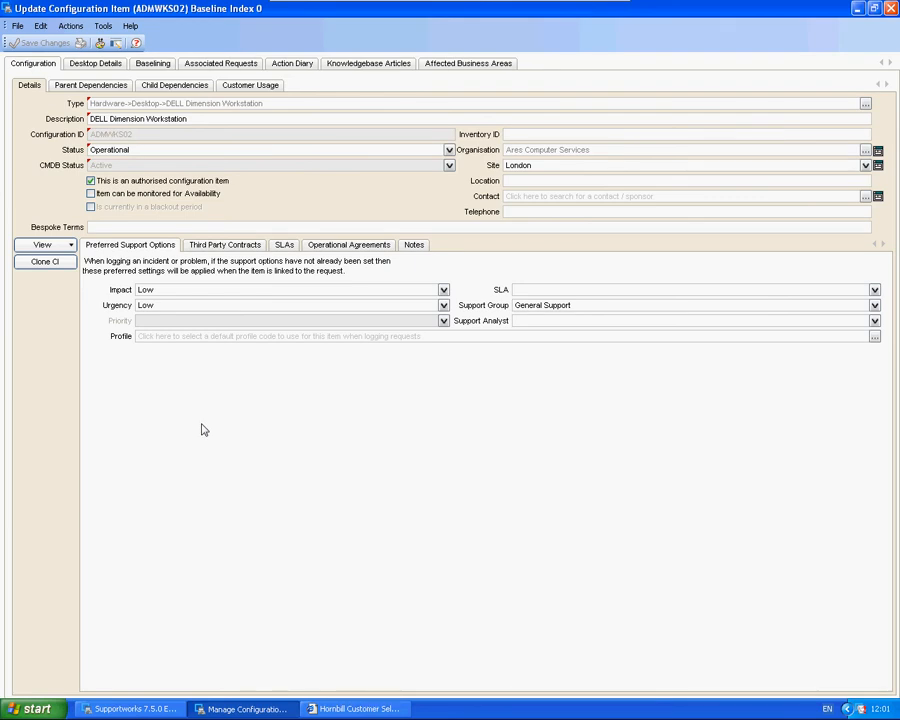
{"action": "mouse_move", "coordinate": [118, 234]}
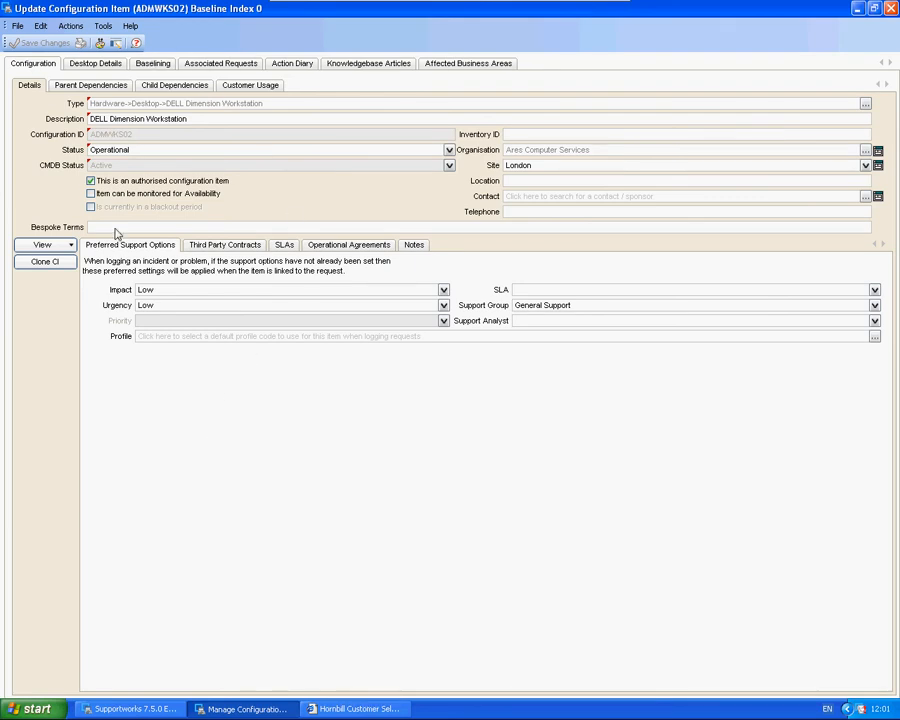
{"action": "left_click", "coordinate": [91, 193]}
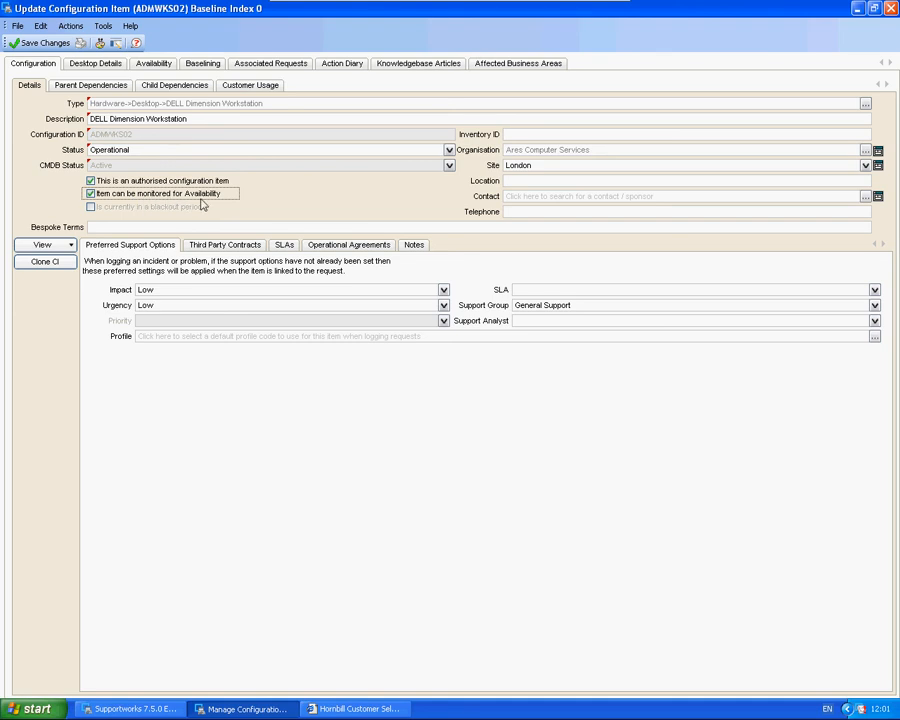
{"action": "mouse_move", "coordinate": [417, 234]}
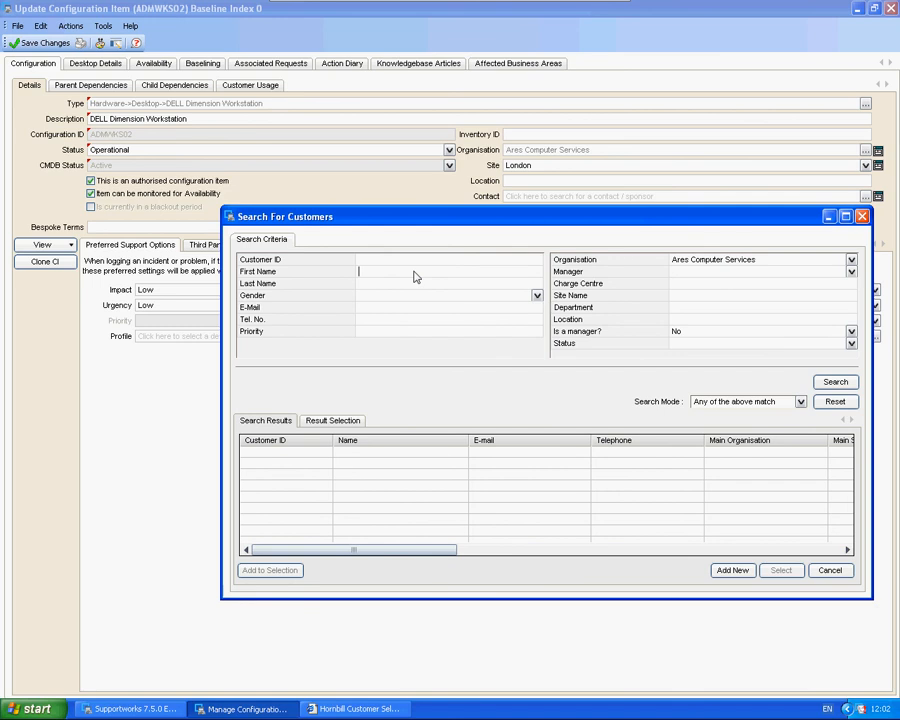
{"action": "type", "text": "alan"}
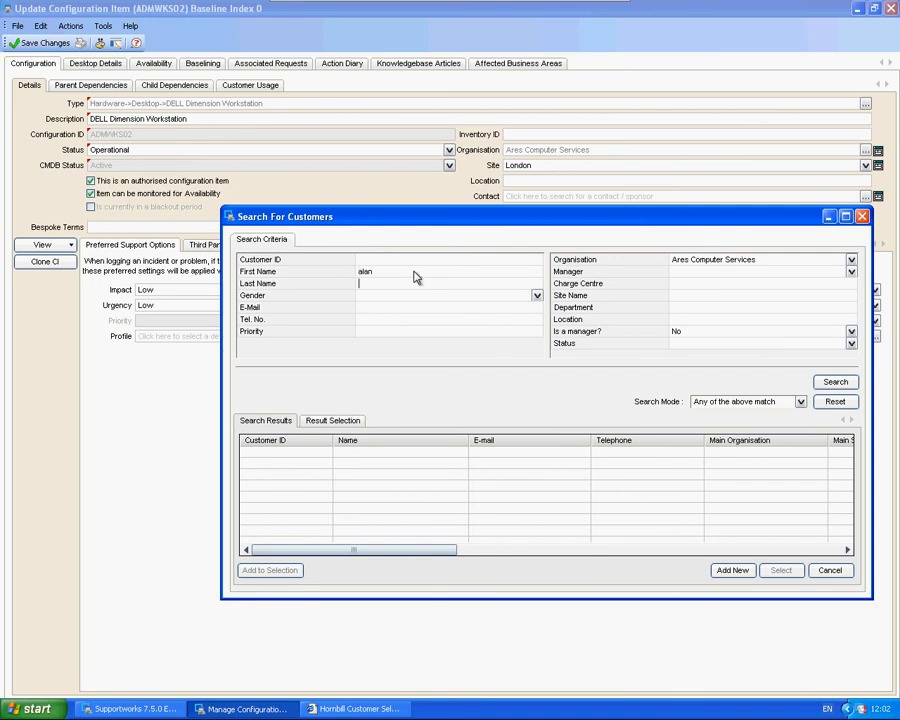
{"action": "type", "text": "castle"}
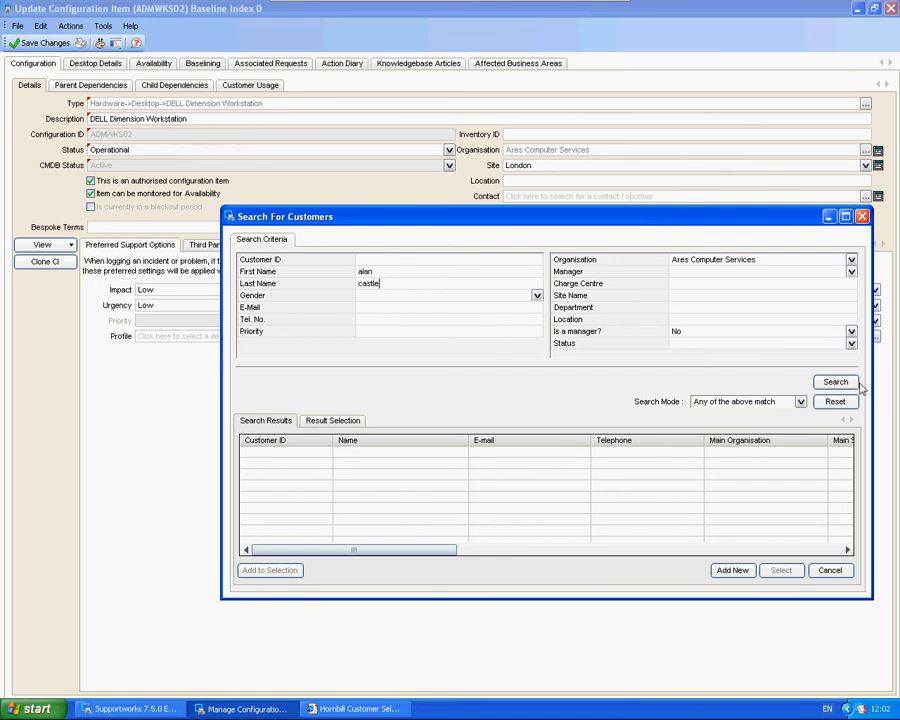
{"action": "left_click", "coordinate": [781, 570]}
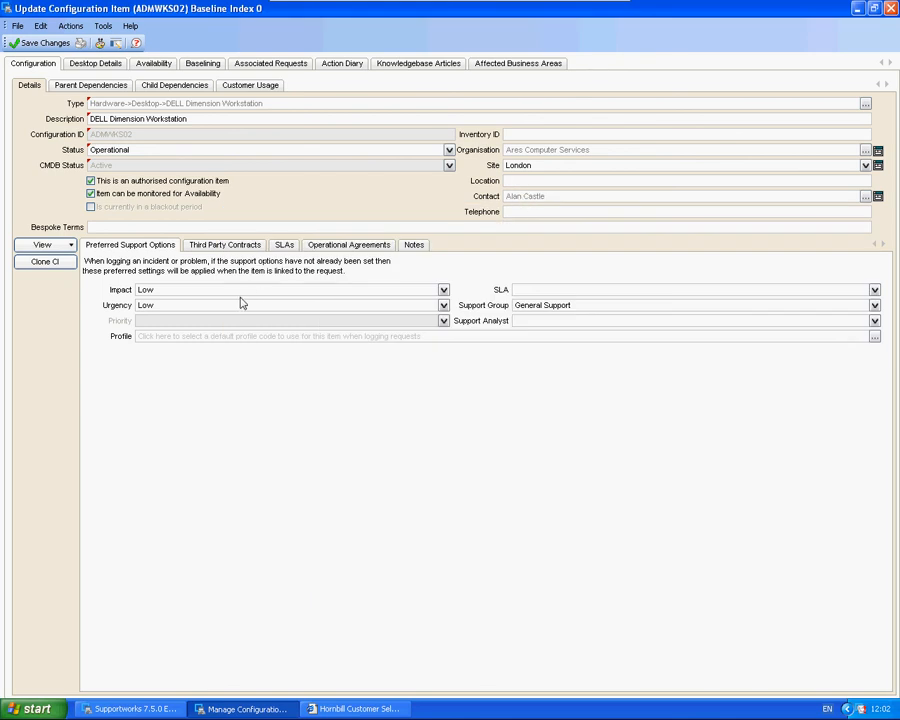
{"action": "mouse_move", "coordinate": [154, 70]}
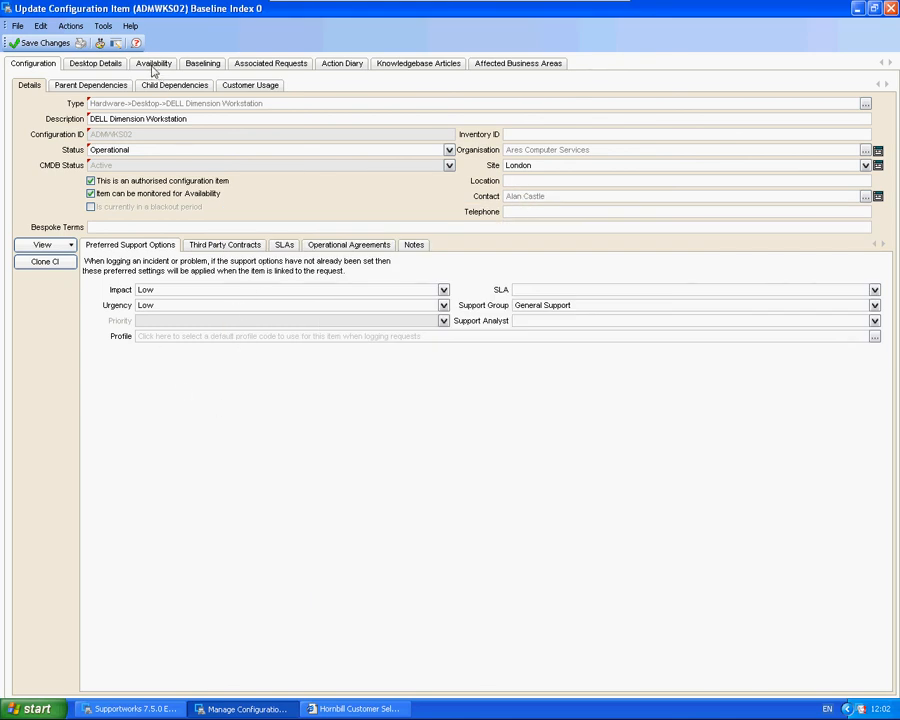
{"action": "left_click", "coordinate": [153, 63]}
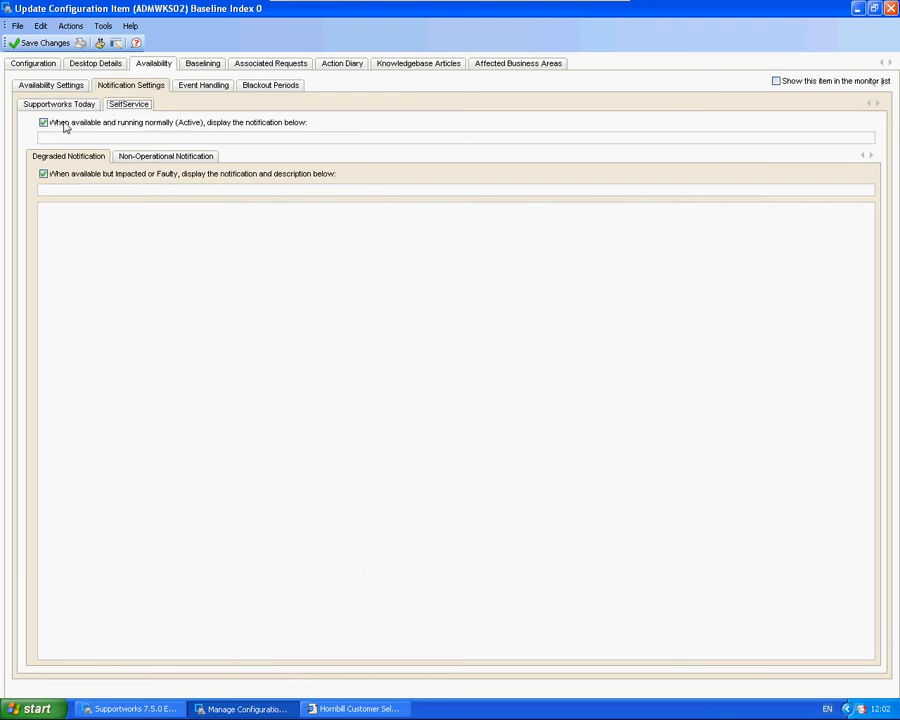
View the Non-Operational Notification settings, then close the ADMWKS02 workstation record
{"action": "left_click", "coordinate": [165, 156]}
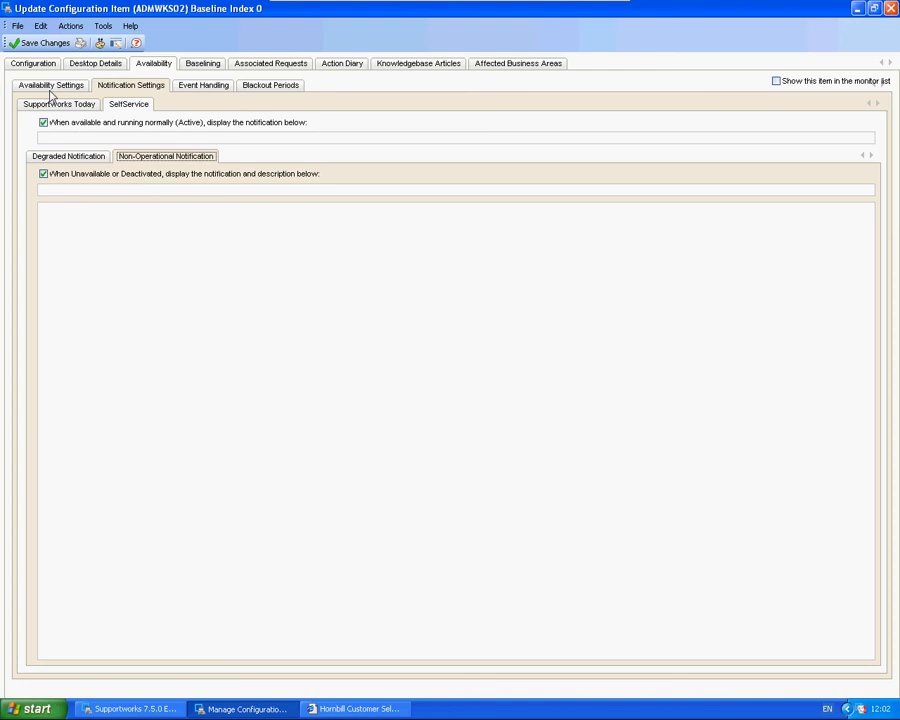
{"action": "left_click", "coordinate": [242, 709]}
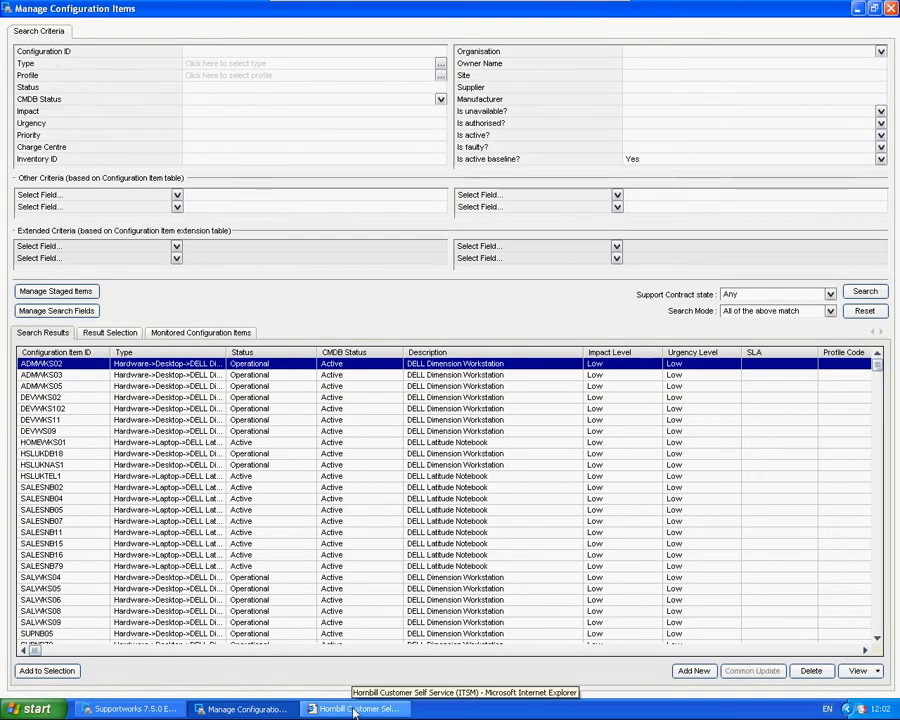
Check the portal Notifications panel shows DELL Dimension Workstation as Operational, then return to Supportworks
{"action": "left_click", "coordinate": [355, 709]}
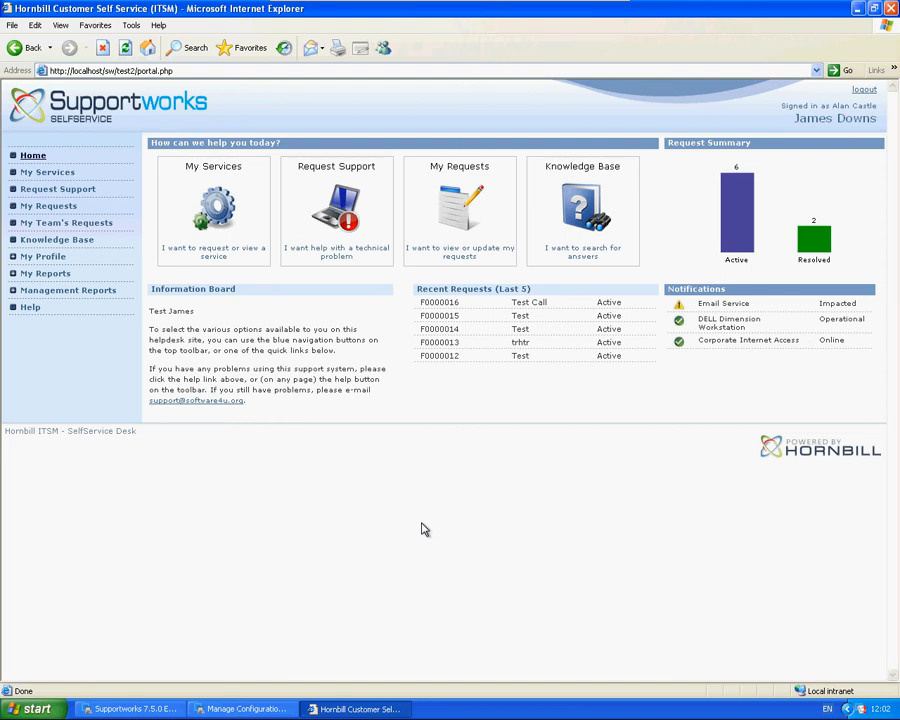
{"action": "mouse_move", "coordinate": [674, 433]}
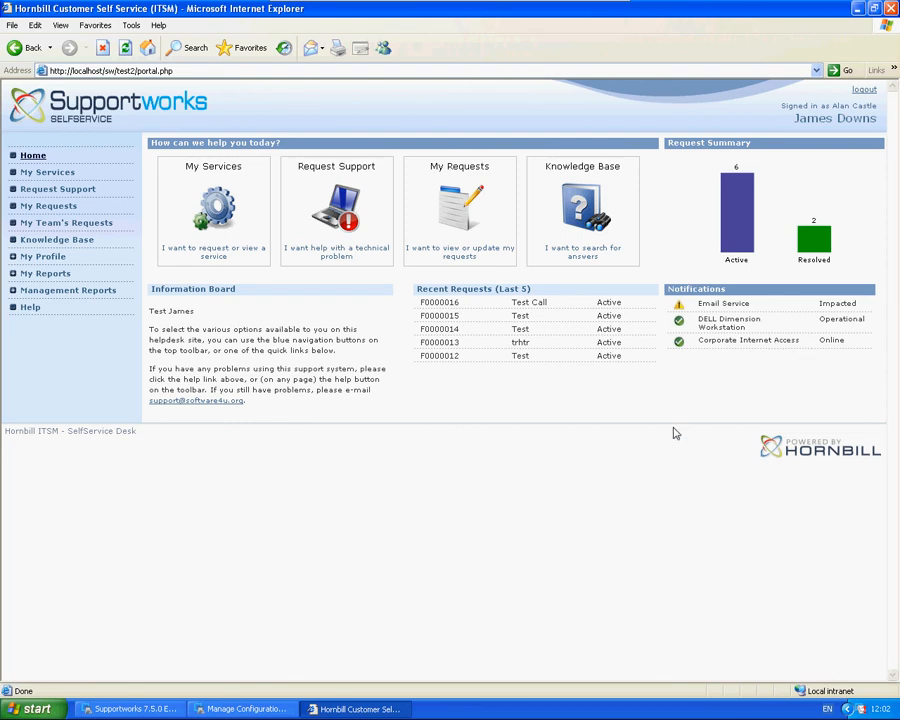
{"action": "mouse_move", "coordinate": [240, 709]}
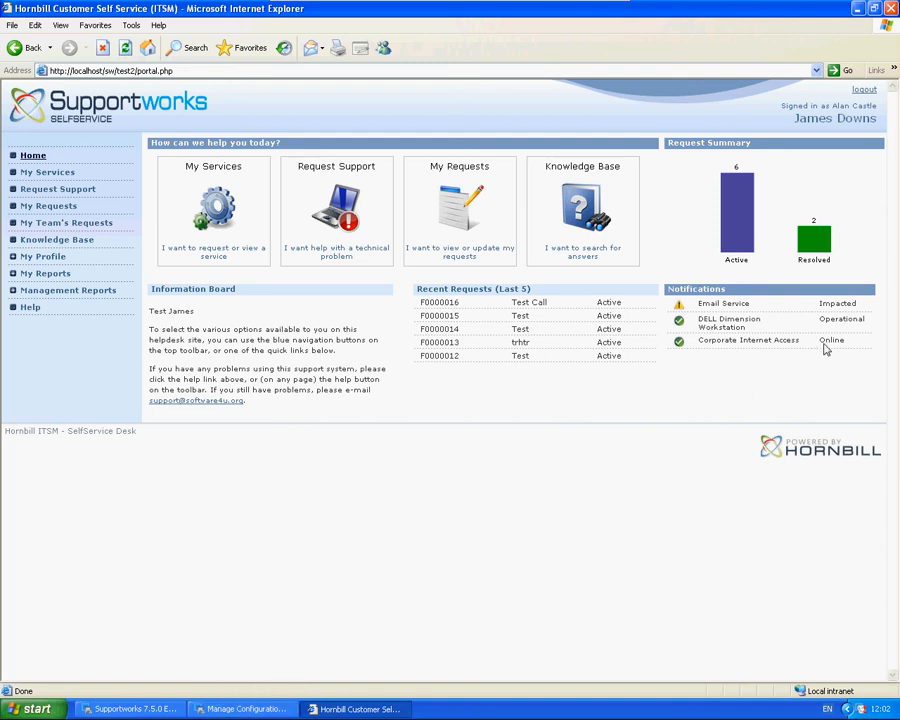
{"action": "mouse_move", "coordinate": [773, 351]}
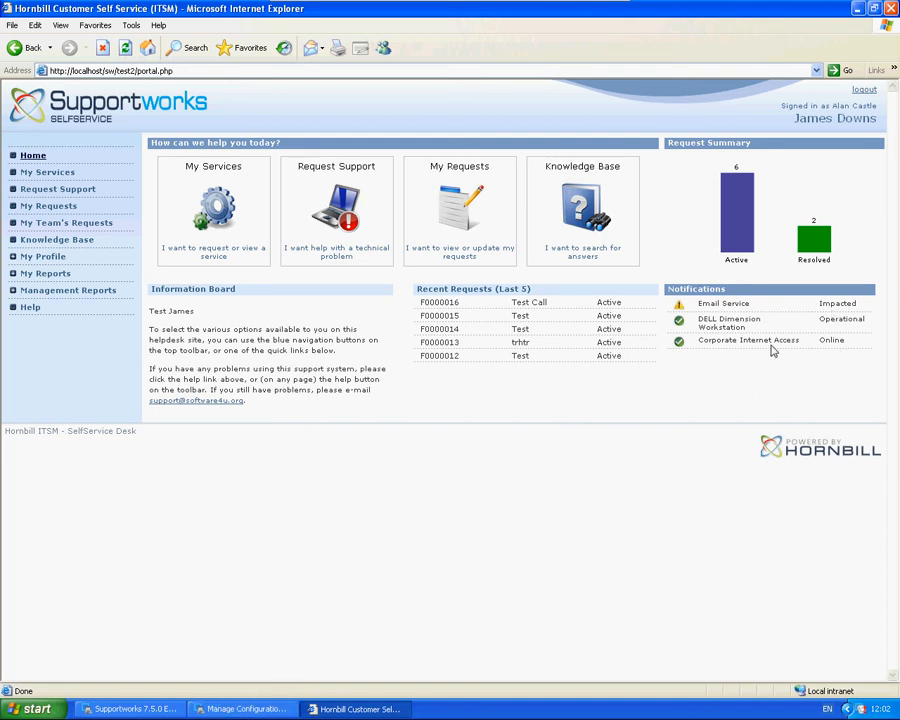
{"action": "left_click", "coordinate": [243, 709]}
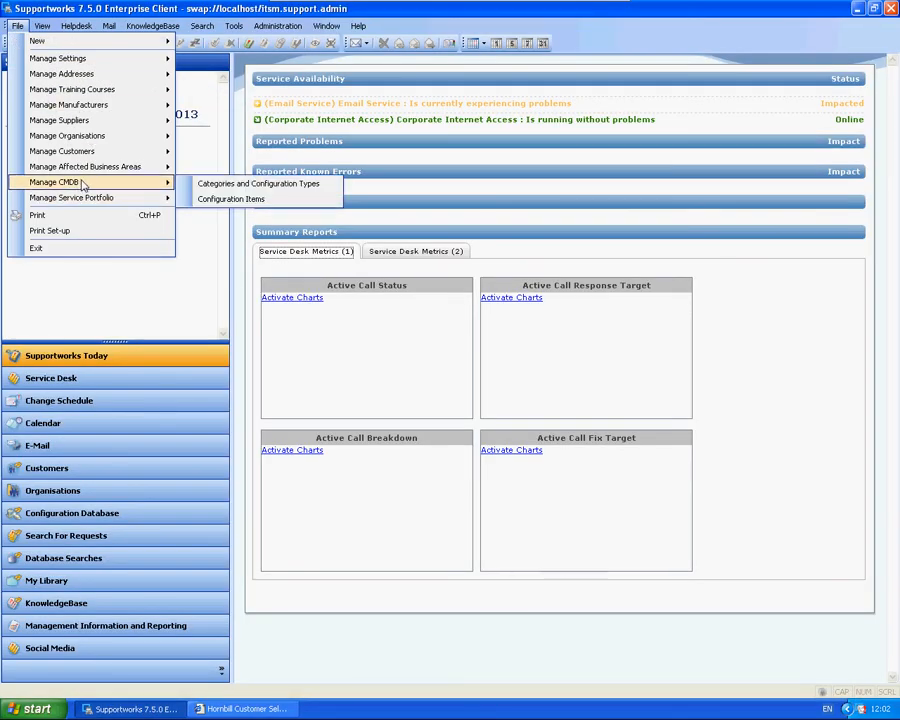
{"action": "mouse_move", "coordinate": [258, 184]}
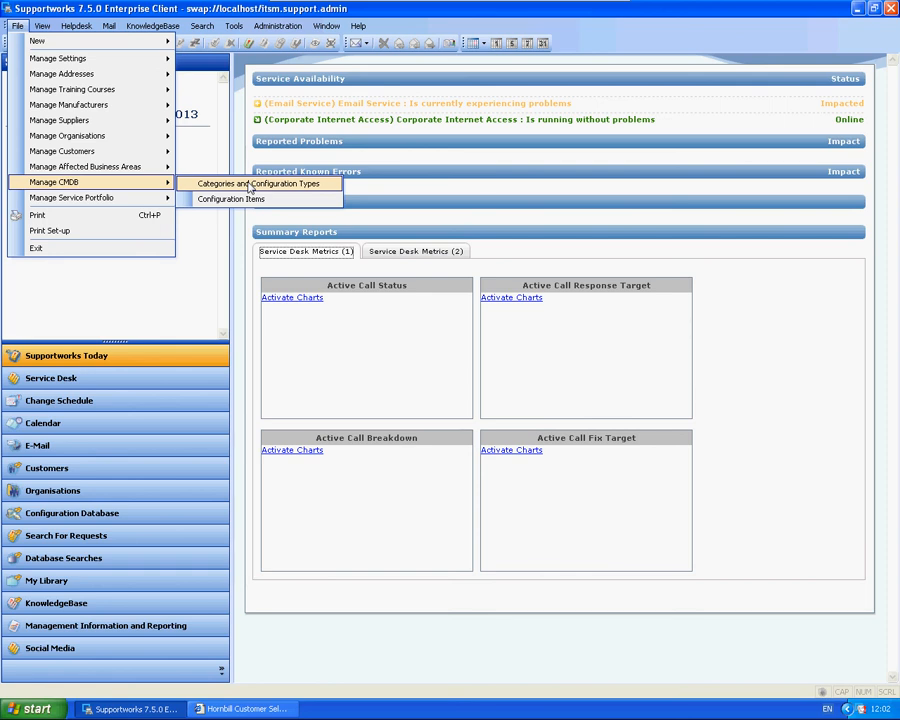
Bring up the Categories and Configuration Types manager showing the Hardware category's status definitions
{"action": "left_click", "coordinate": [259, 183]}
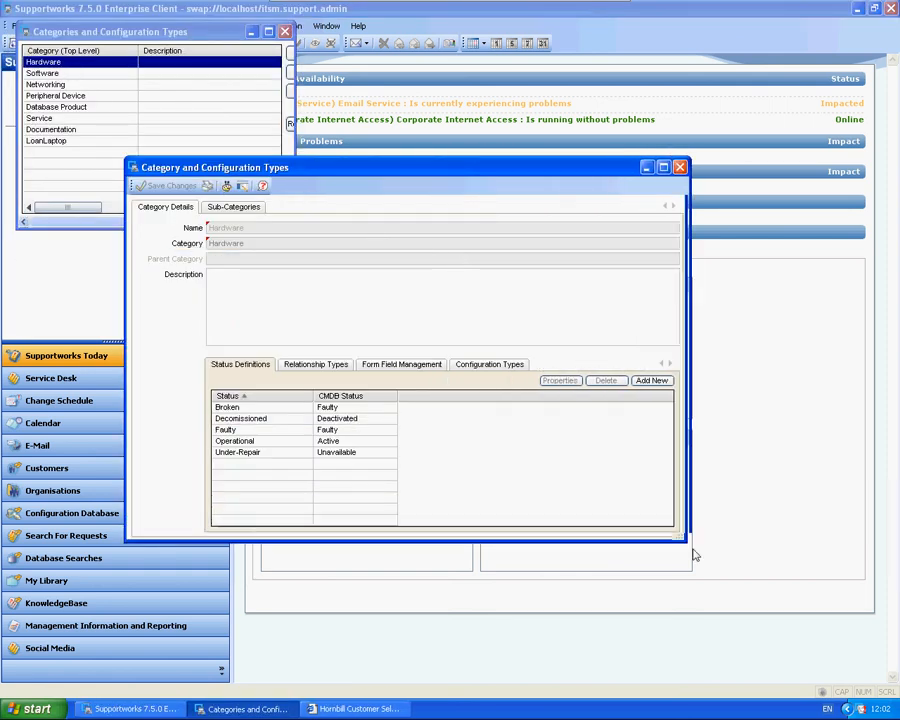
Inspect the Broken status colour in the Colour Picker, close the status windows and switch to the portal
{"action": "left_click", "coordinate": [260, 407]}
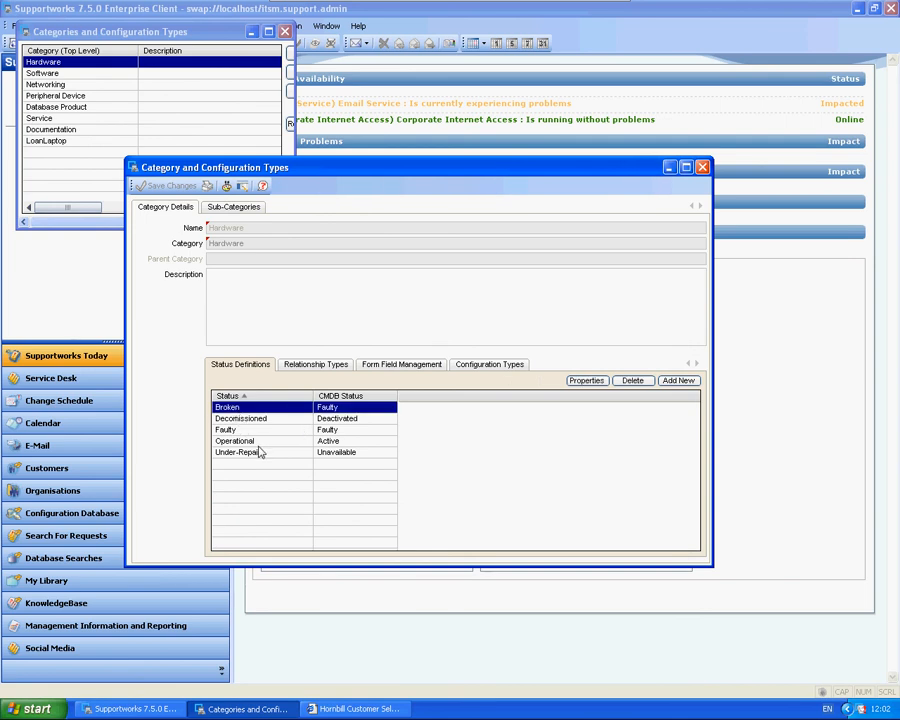
{"action": "mouse_move", "coordinate": [258, 442]}
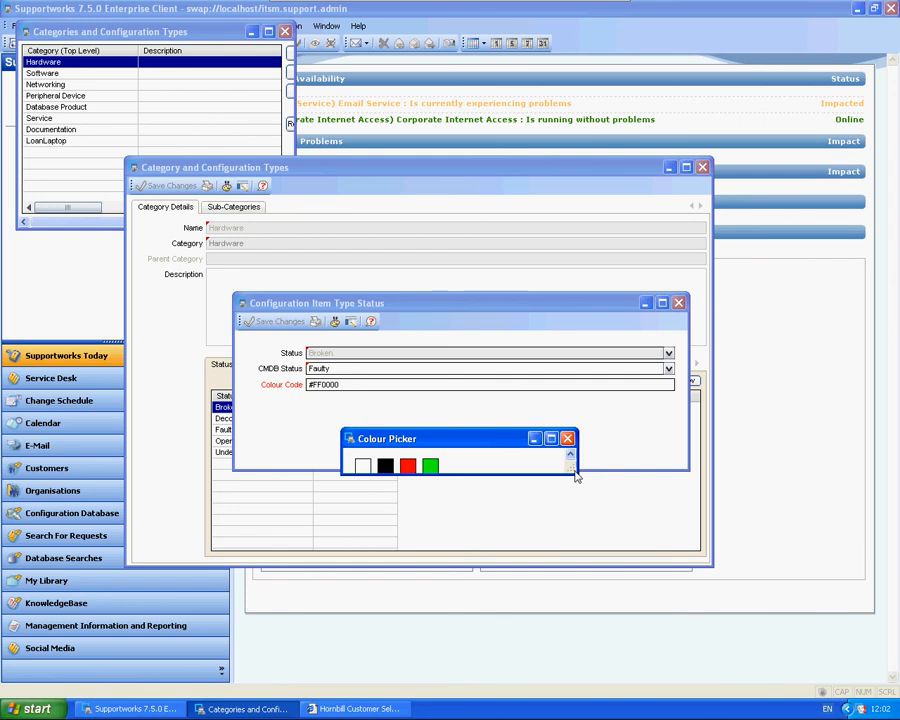
{"action": "left_click", "coordinate": [571, 469]}
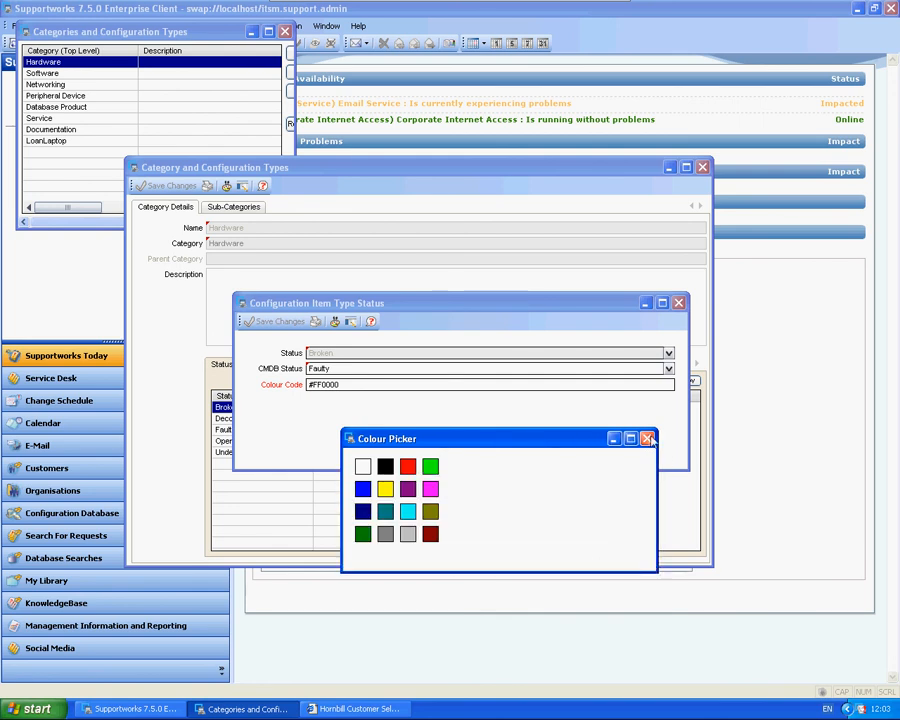
{"action": "left_click", "coordinate": [647, 438]}
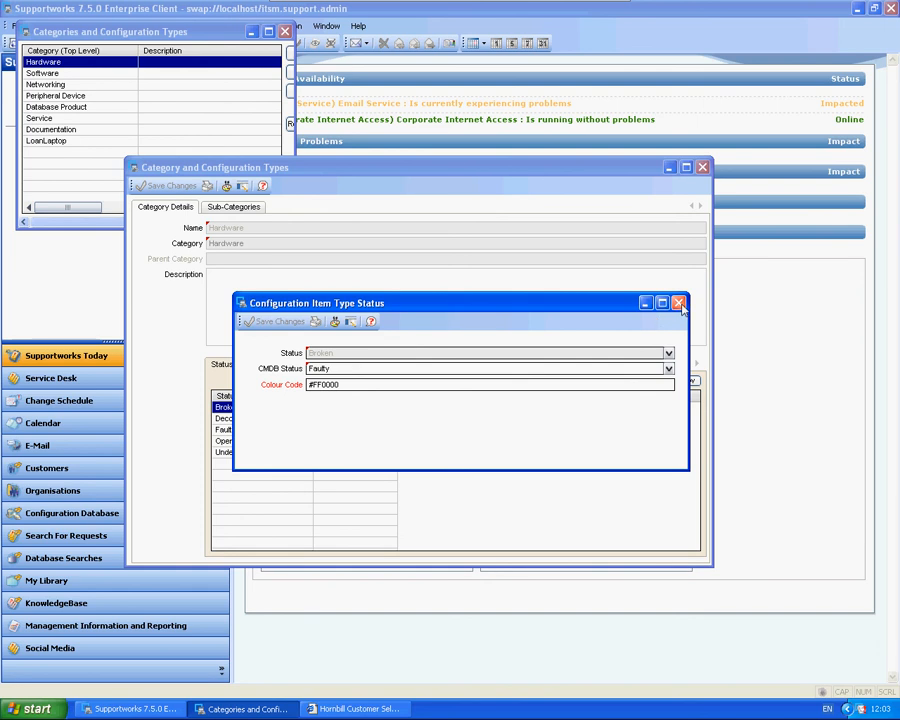
{"action": "left_click", "coordinate": [679, 303]}
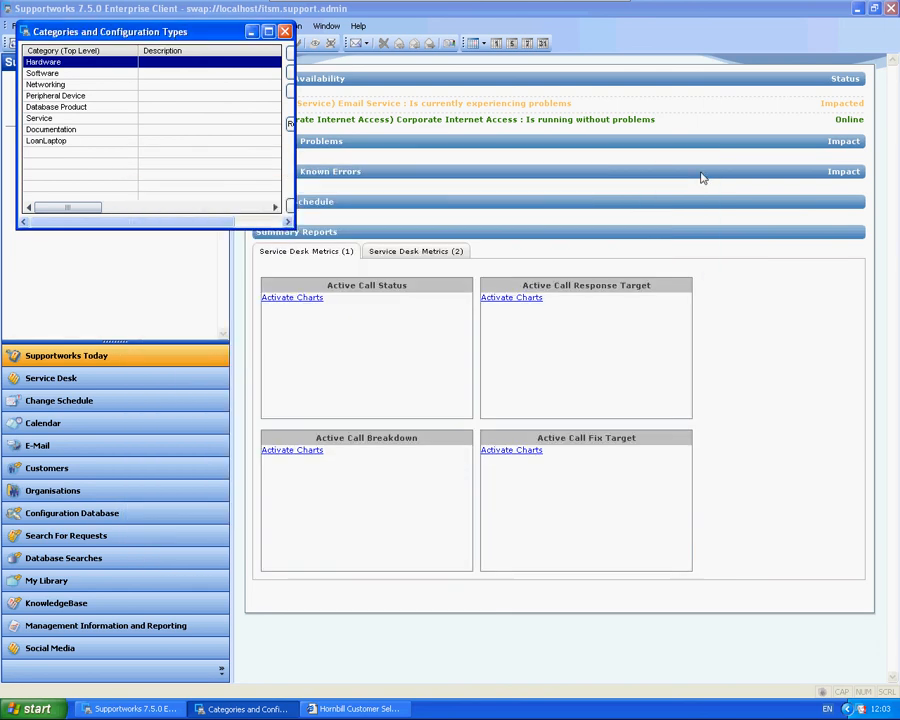
{"action": "left_click", "coordinate": [285, 31]}
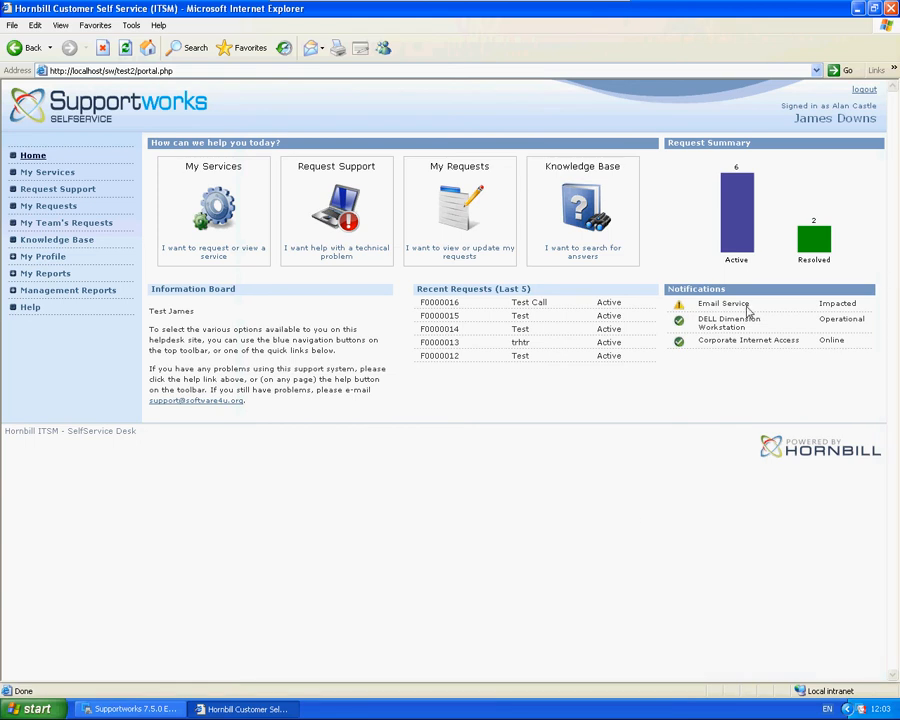
{"action": "mouse_move", "coordinate": [278, 606]}
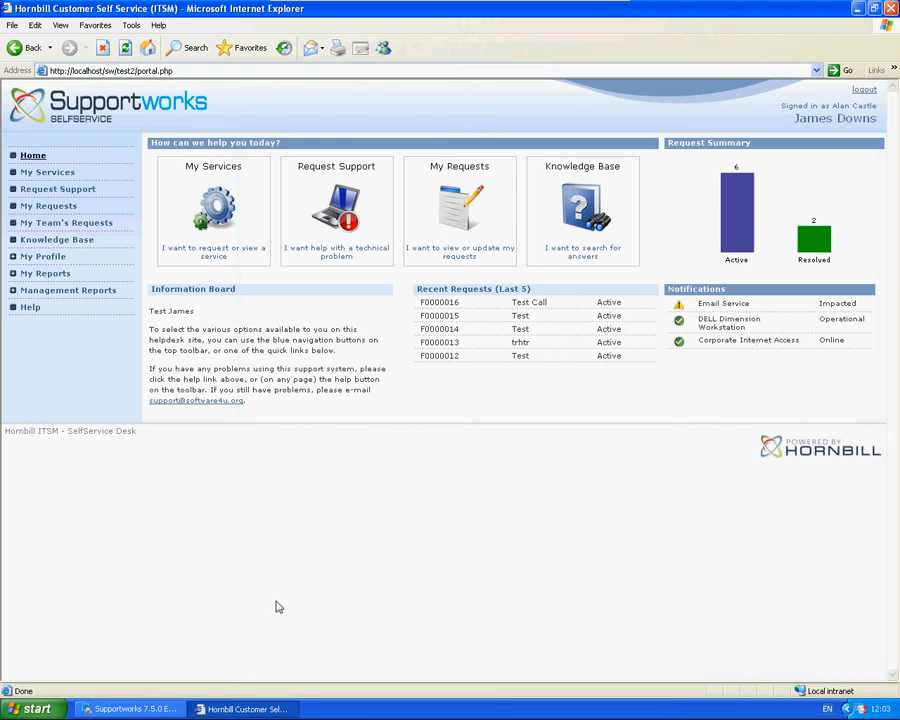
{"action": "mouse_move", "coordinate": [332, 533]}
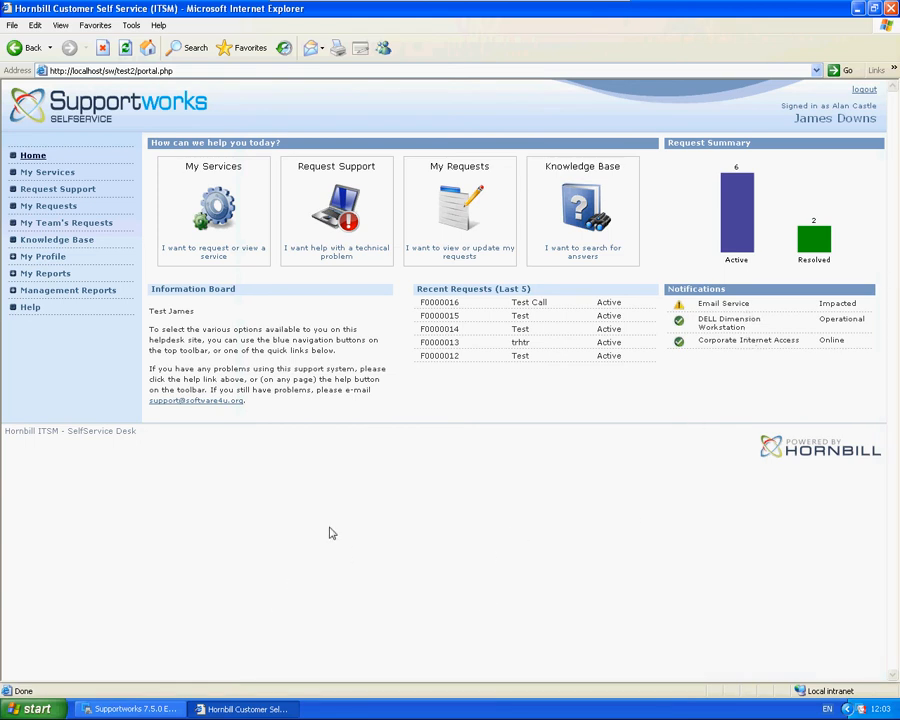